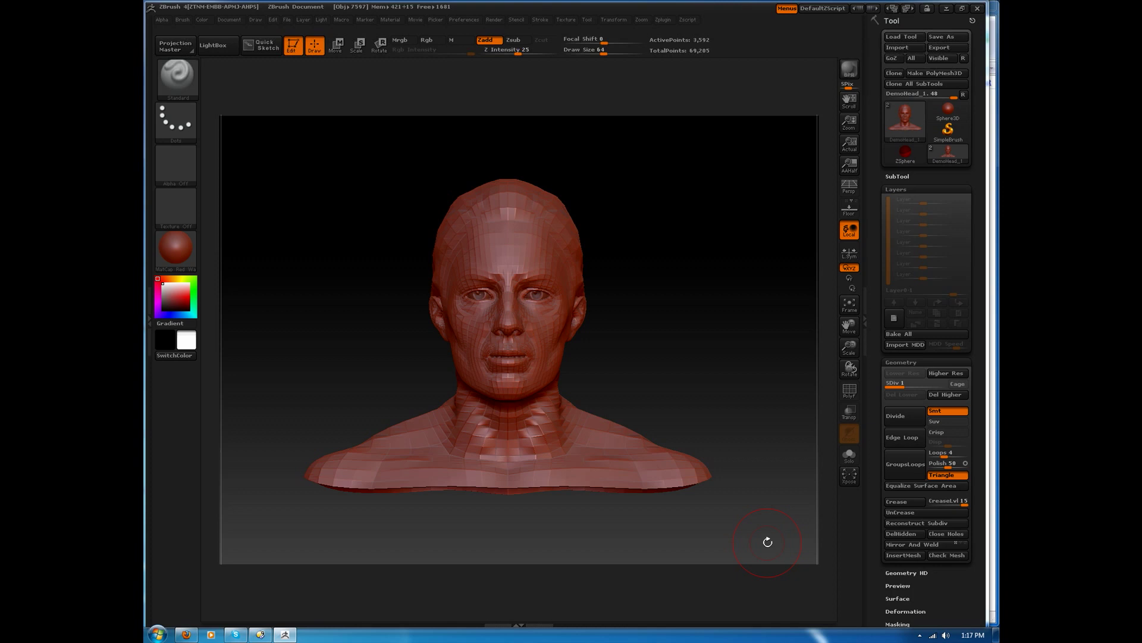
mouse_move(681, 249)
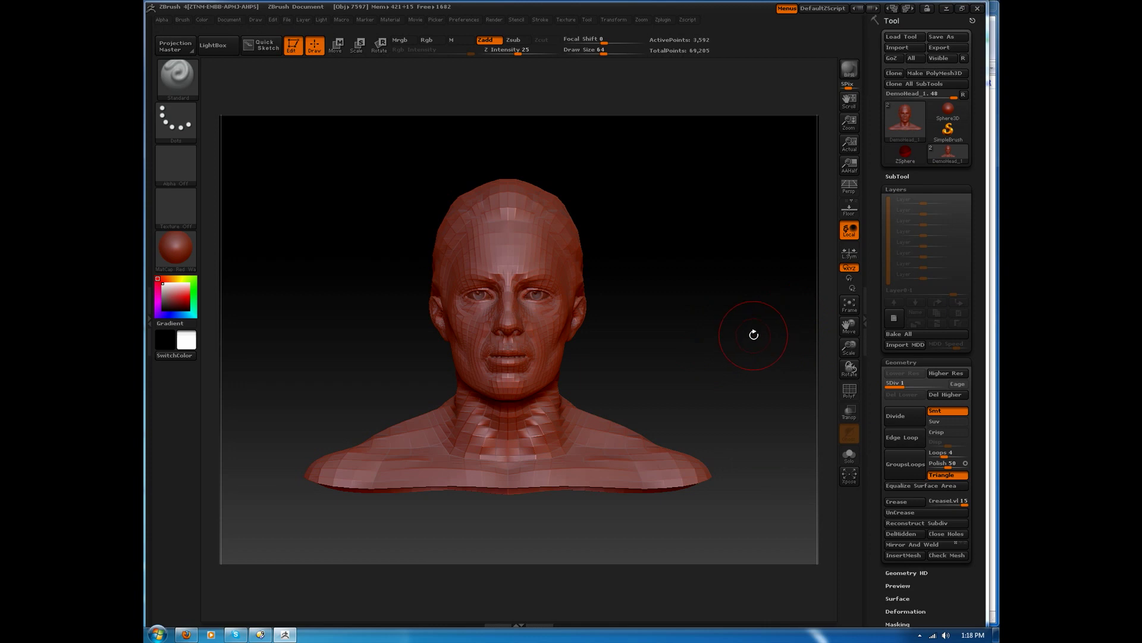
mouse_move(934, 413)
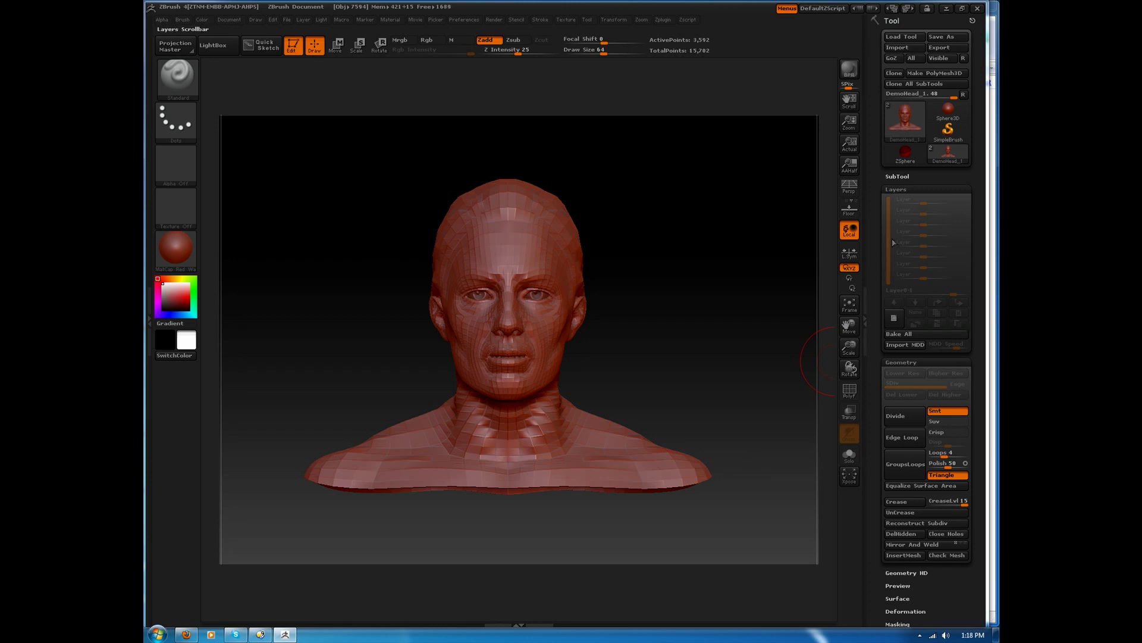
Create Untitled Layer on the head in Tool > Layers and open the Movie palette
left_click(848, 267)
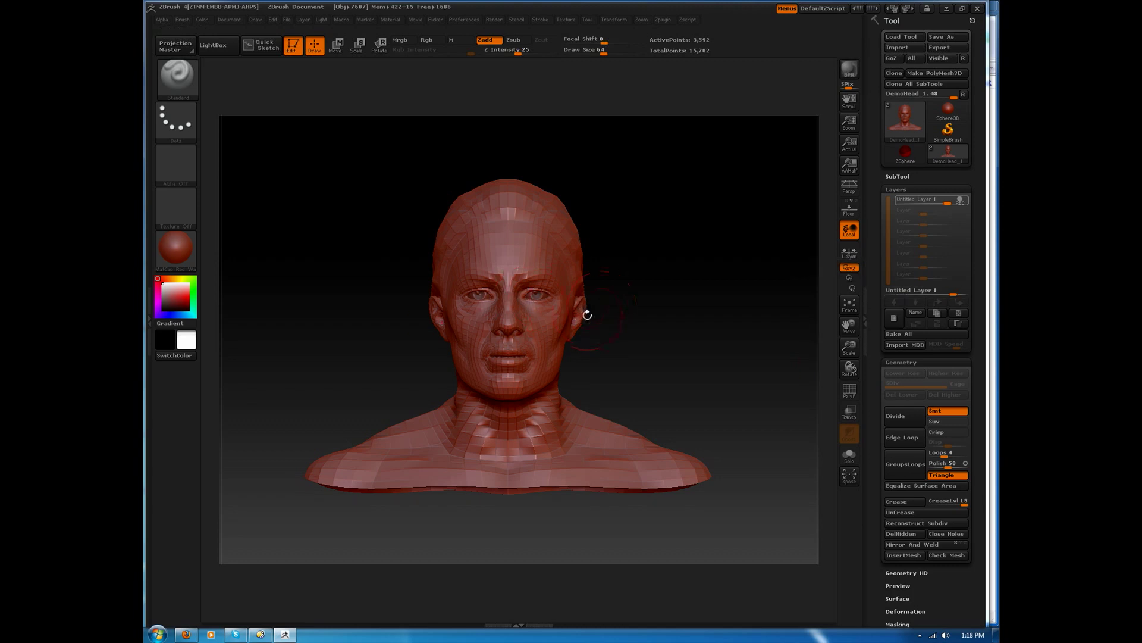
left_click(429, 40)
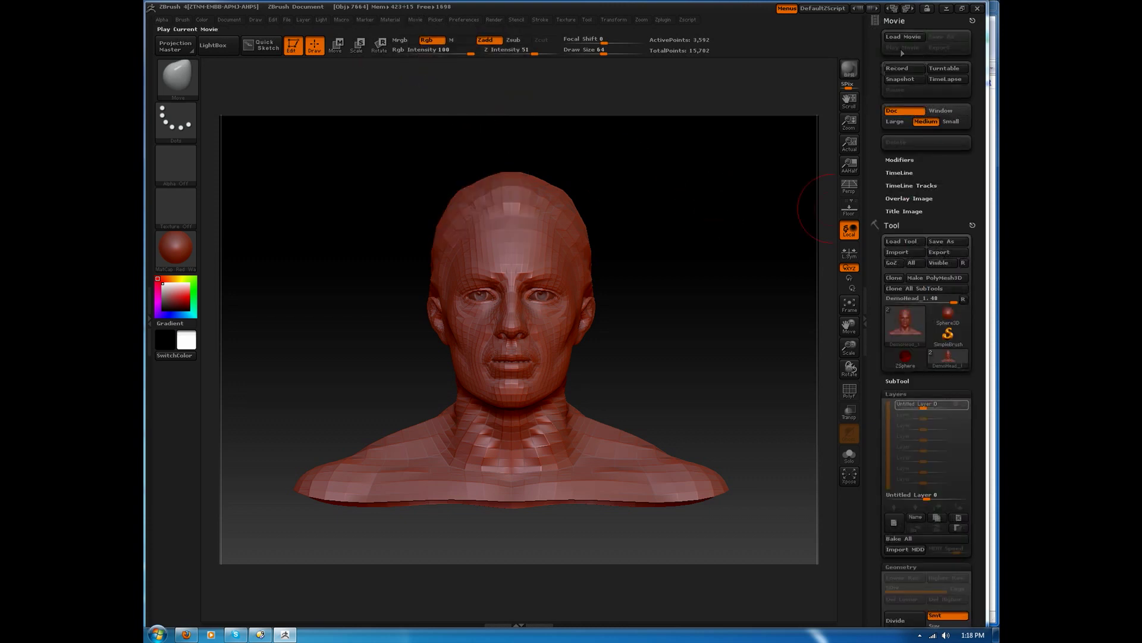
Show the Movie timeline above the canvas and shorten the movie duration to 5
left_click(899, 172)
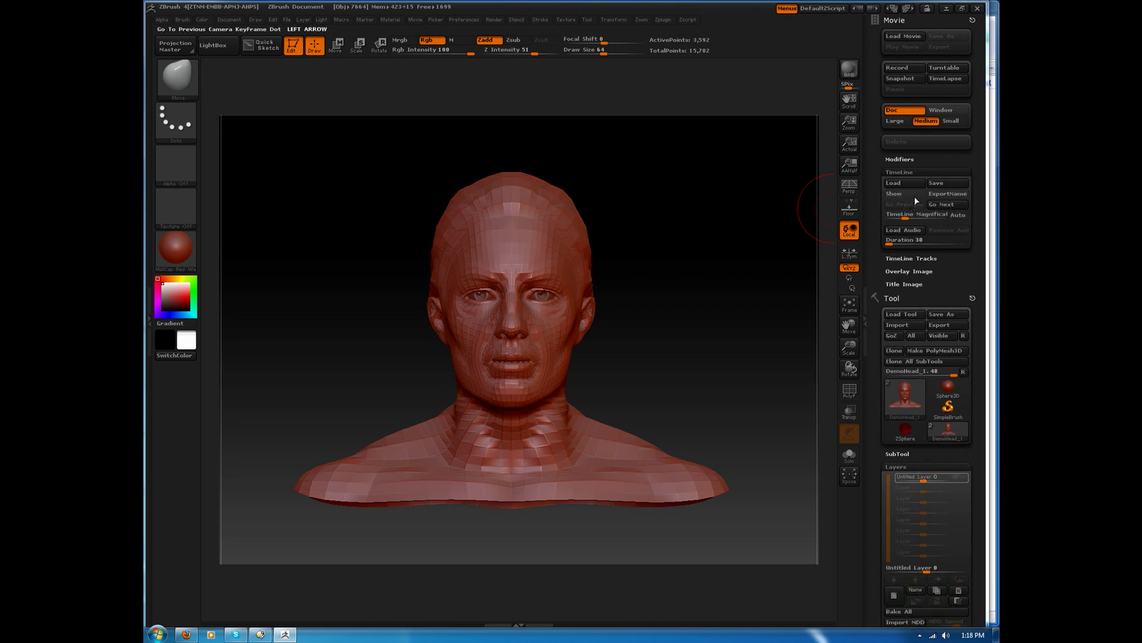
left_click(893, 192)
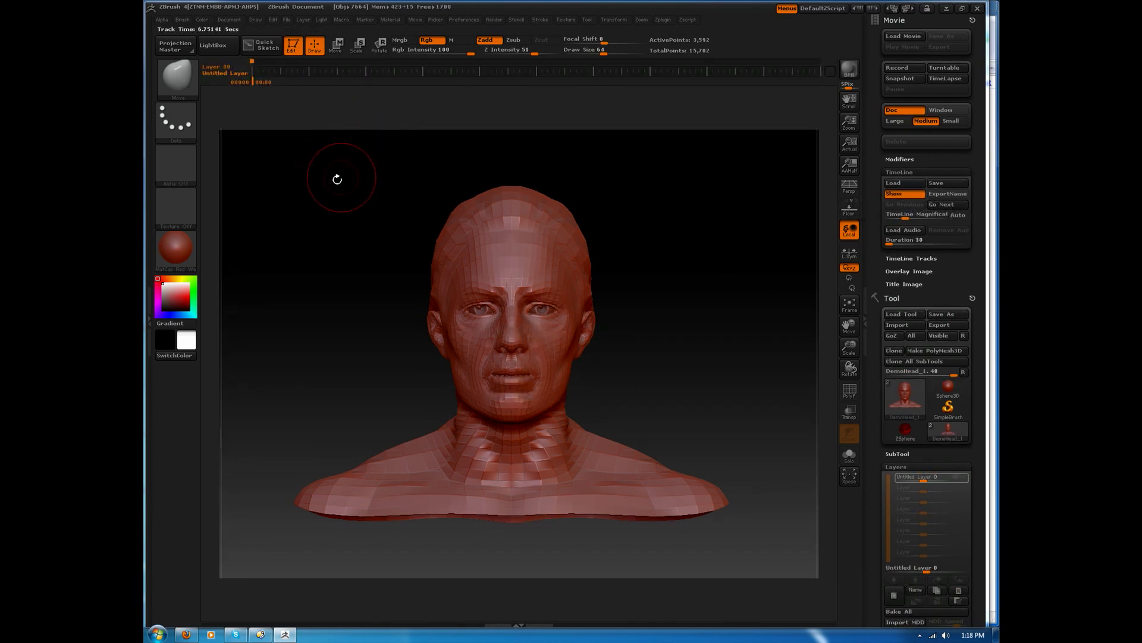
mouse_move(296, 172)
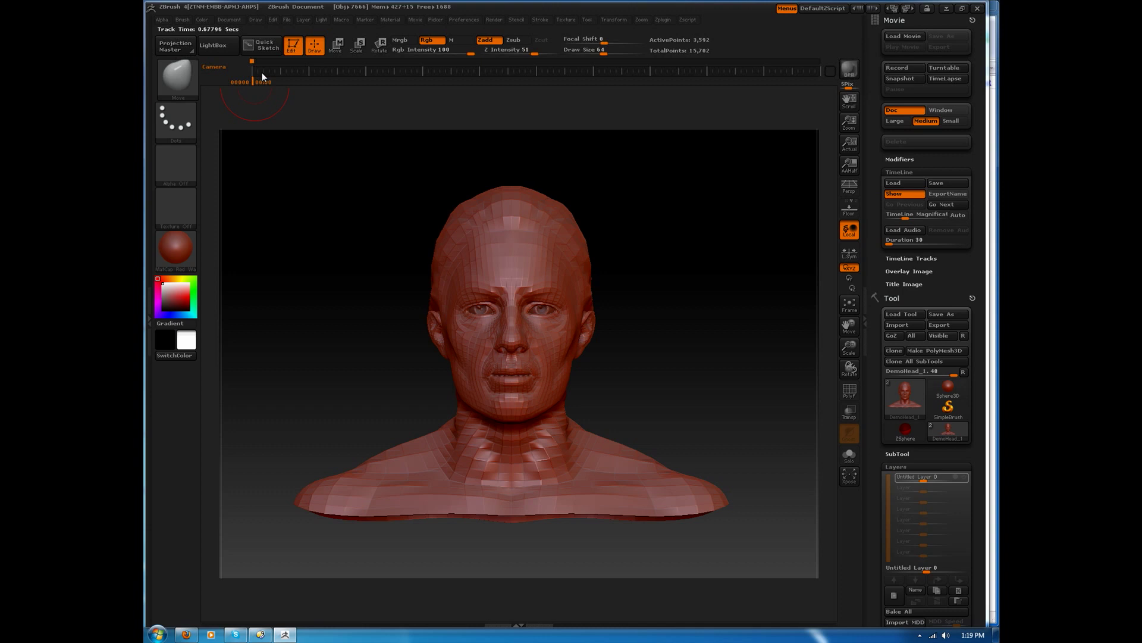
left_click(262, 71)
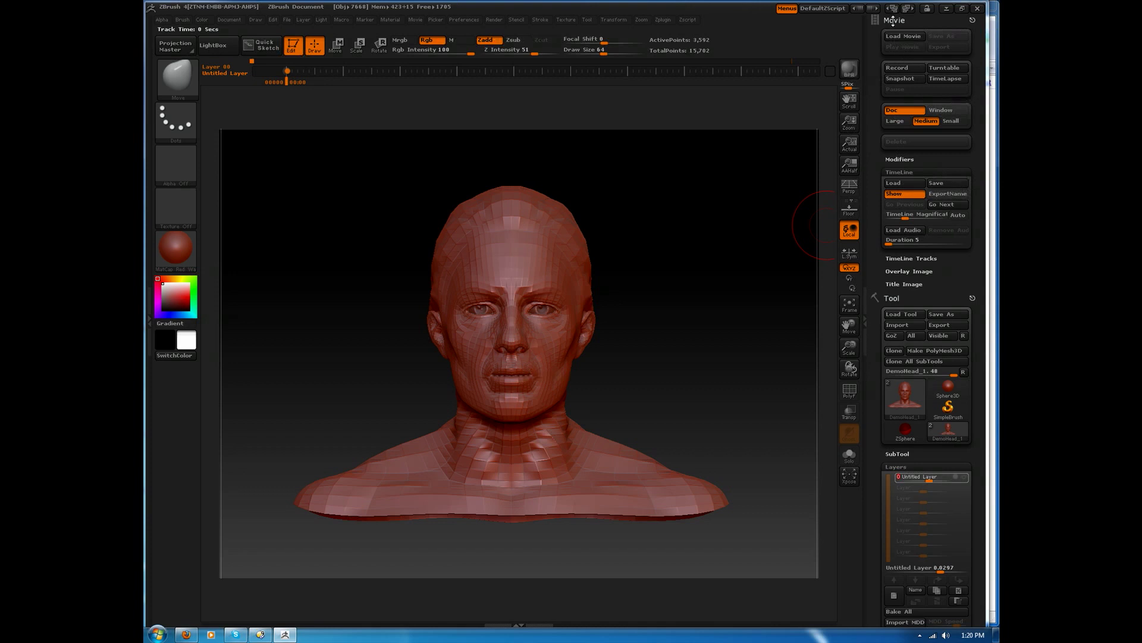
mouse_move(947, 193)
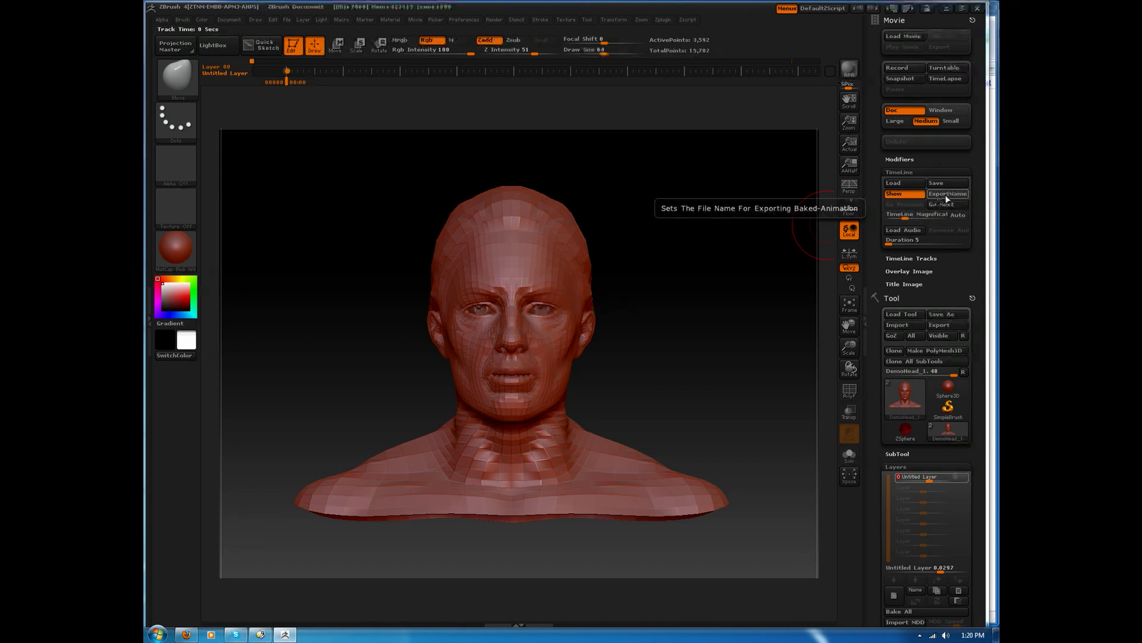
Set the export name to ZBrushBakedAnimation.mdd in the Desktop's MDD Playback folder
left_click(947, 193)
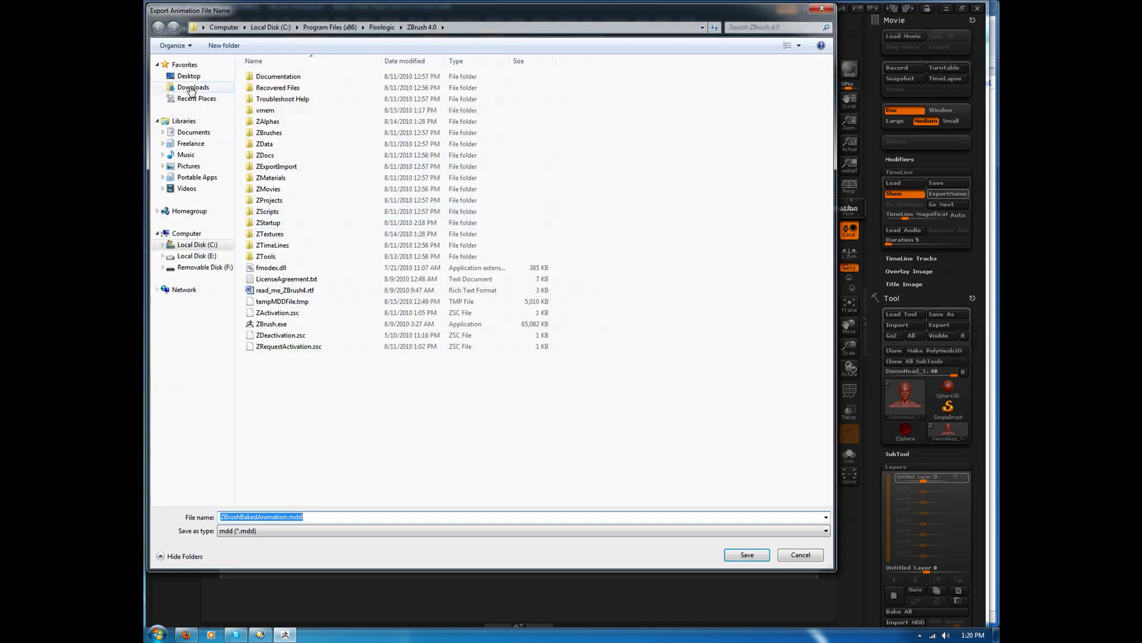
left_click(188, 75)
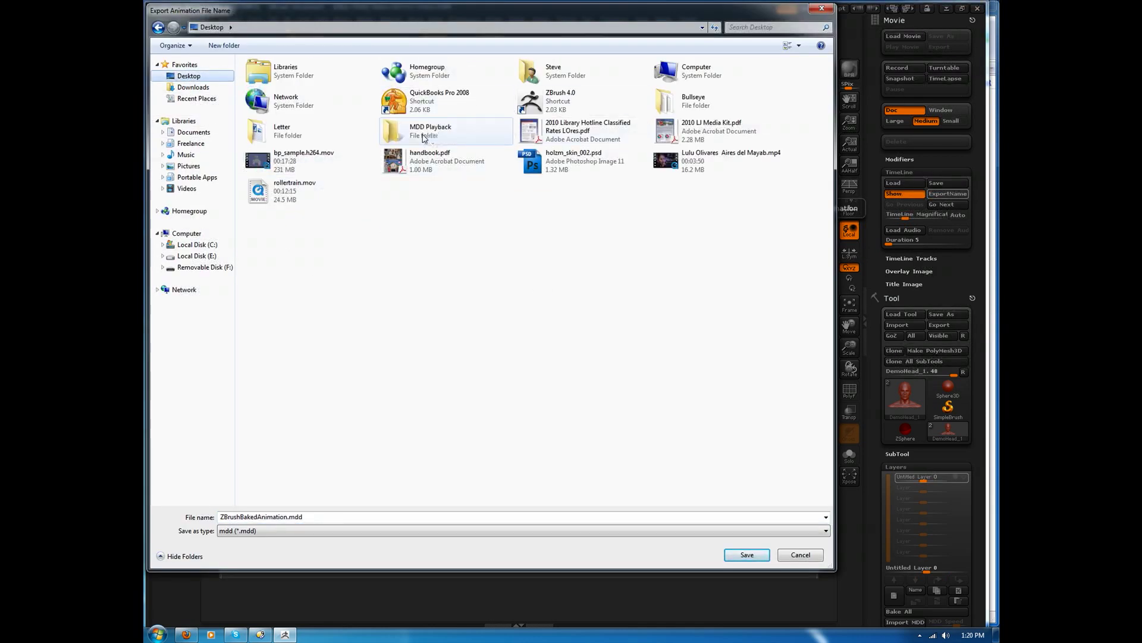
double_click(430, 131)
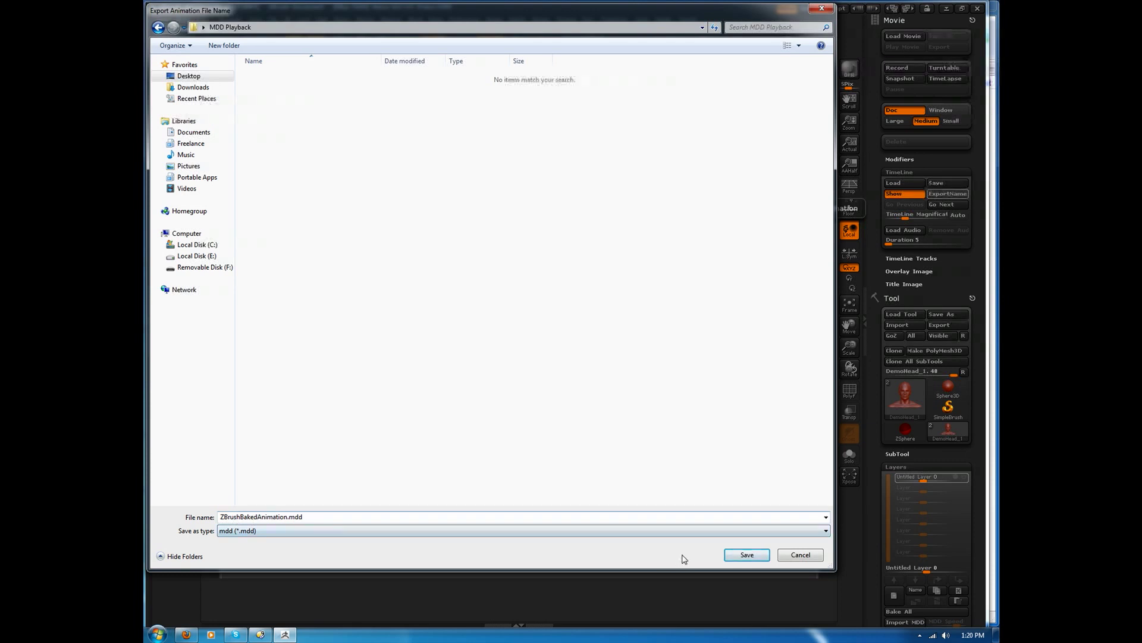
left_click(746, 555)
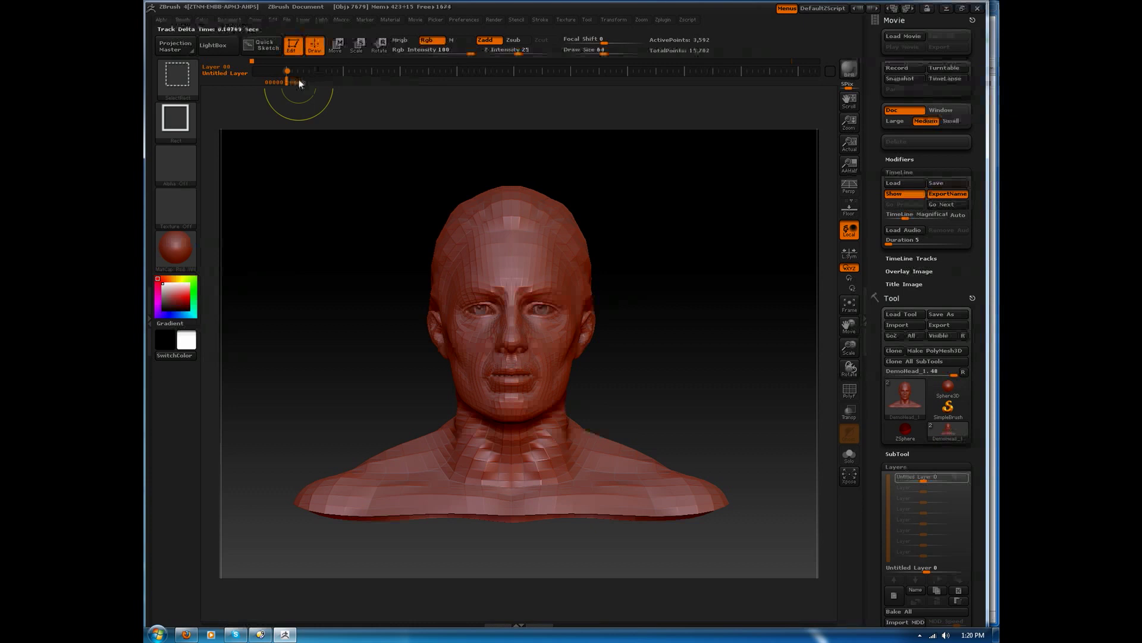
Play the timeline so ZBrush bakes the layer animation into the MDD file
left_click(896, 67)
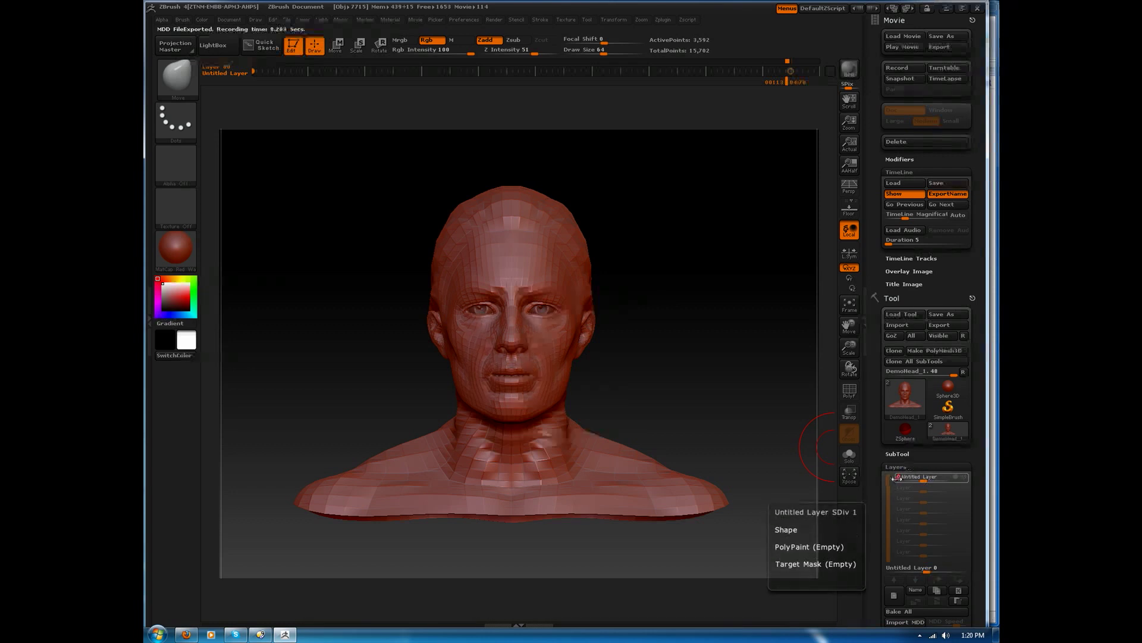
left_click(914, 360)
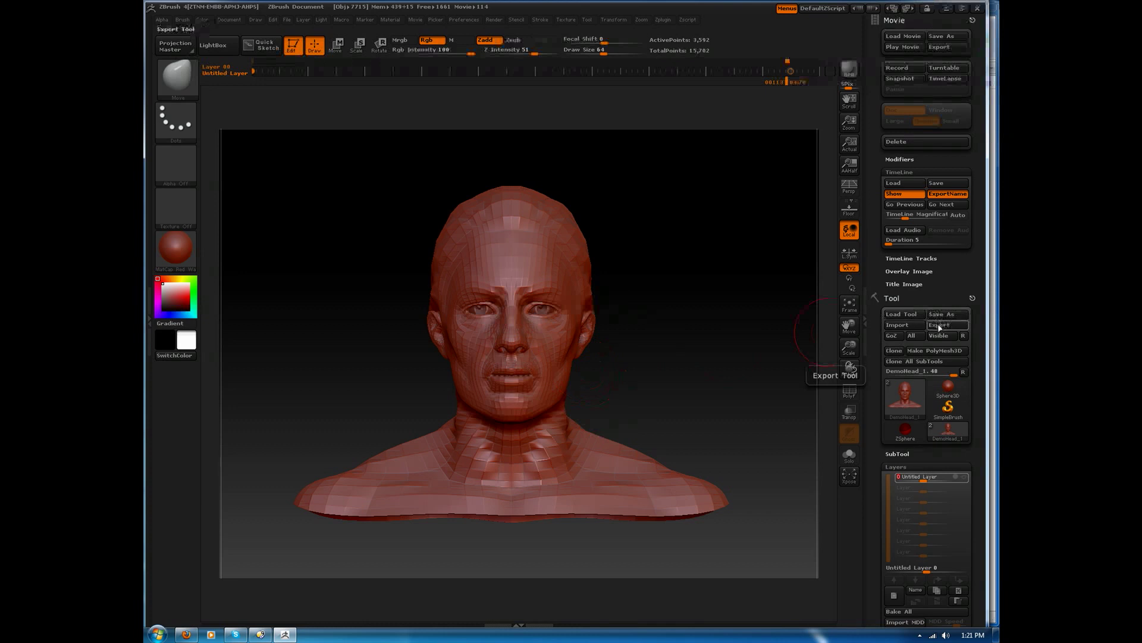
left_click(938, 324)
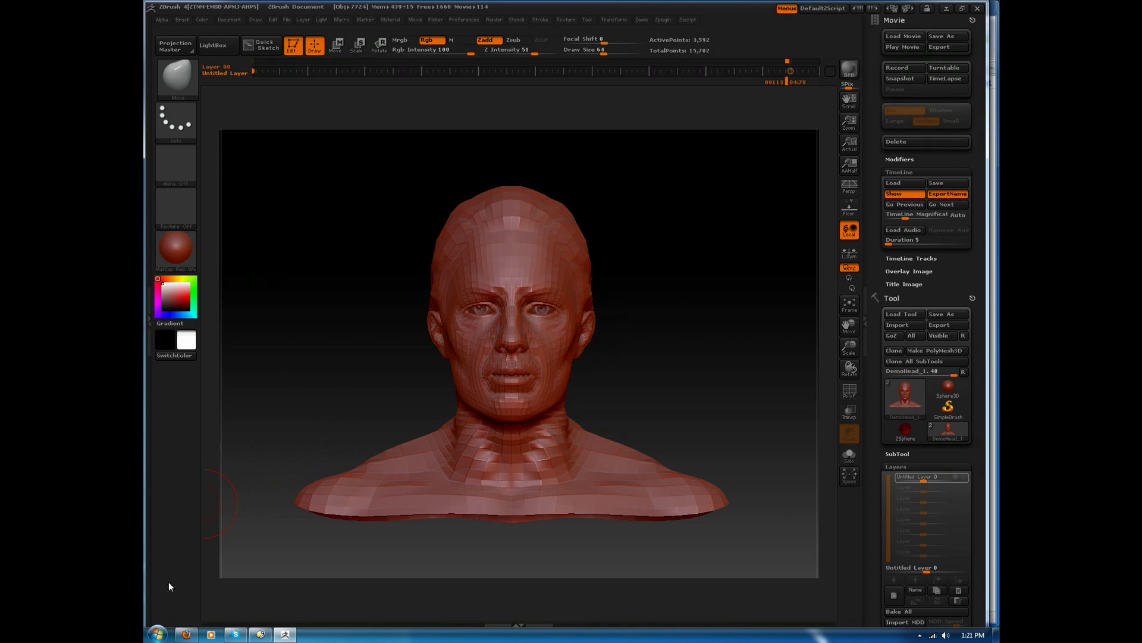
Launch LightWave Layout from the Start menu and load the demo head object
left_click(157, 633)
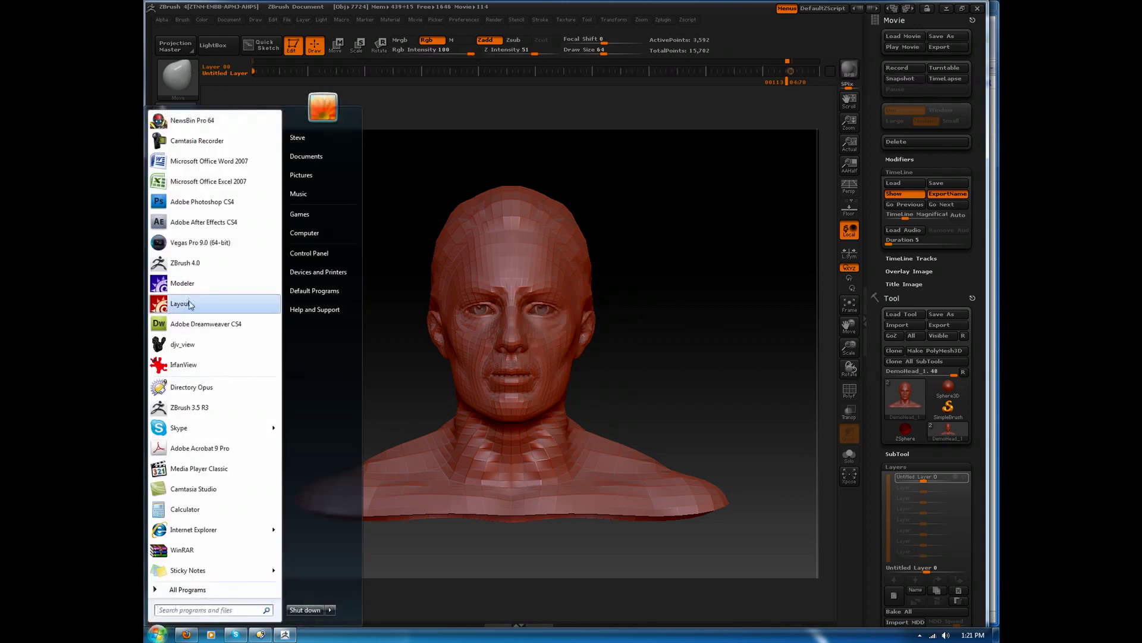
left_click(181, 304)
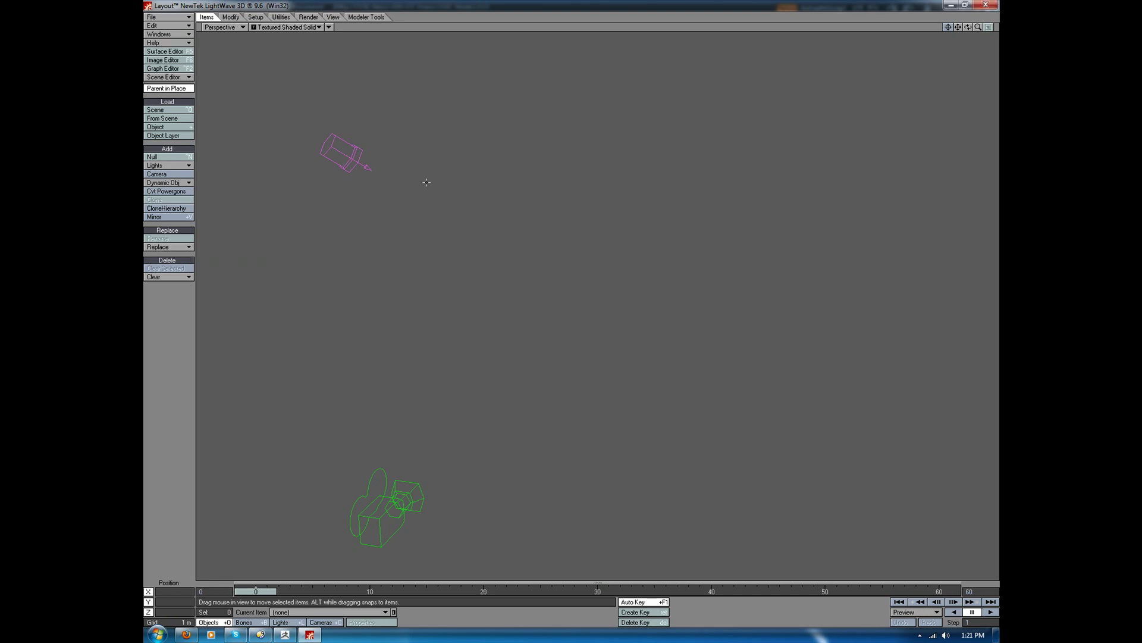
left_click(155, 127)
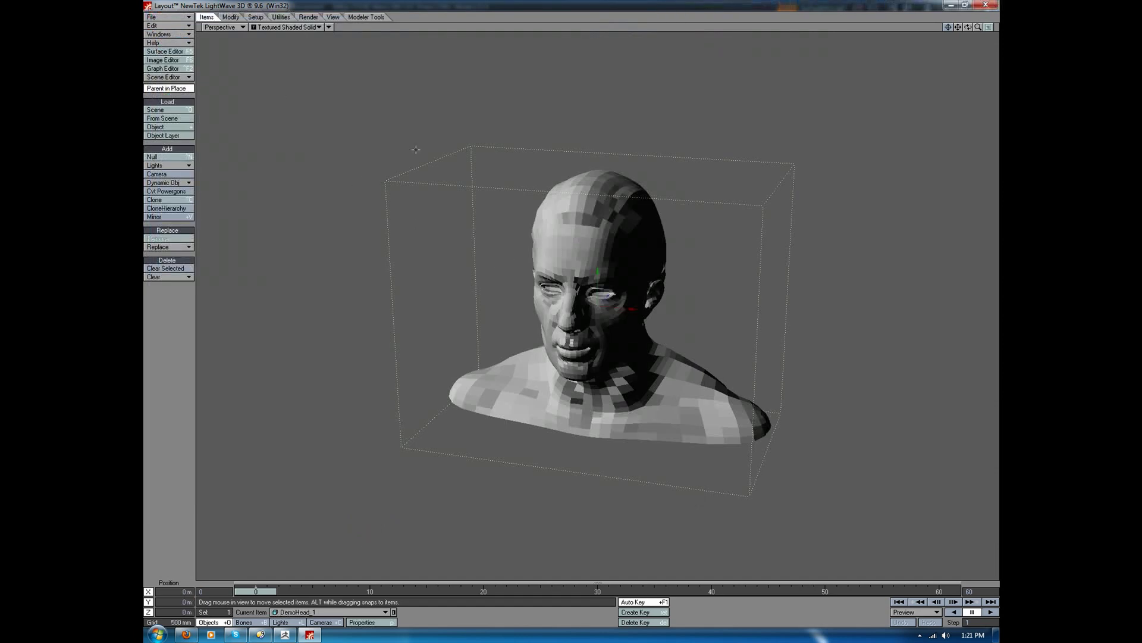
Turn on subpatches for the head with Modeler Tools > G-Toggle Subpatch
left_click(366, 17)
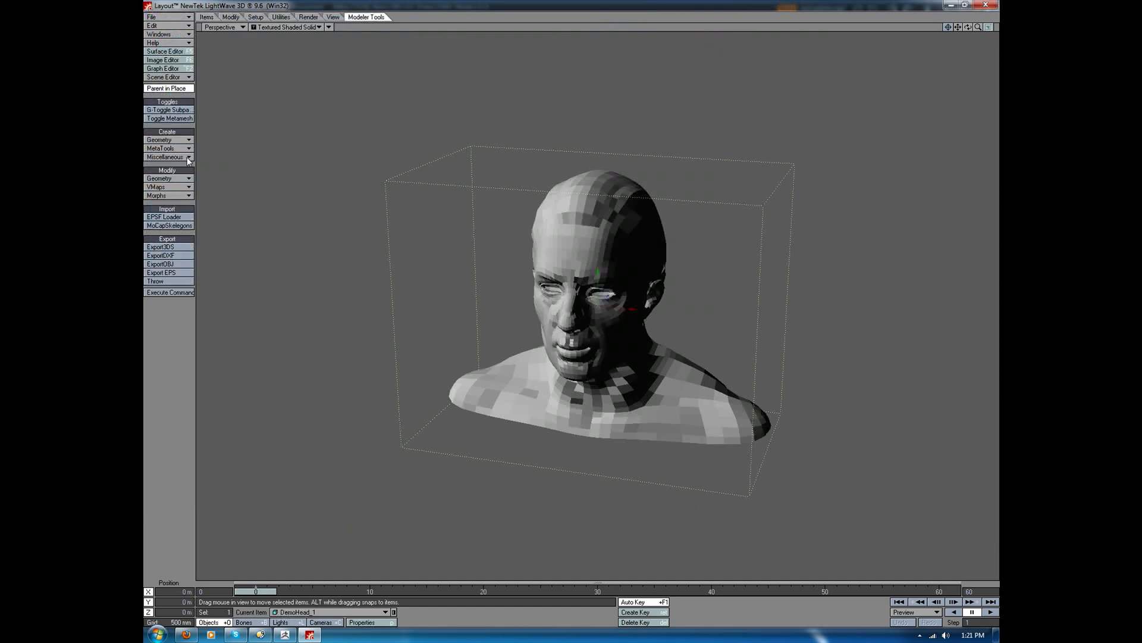
left_click(169, 110)
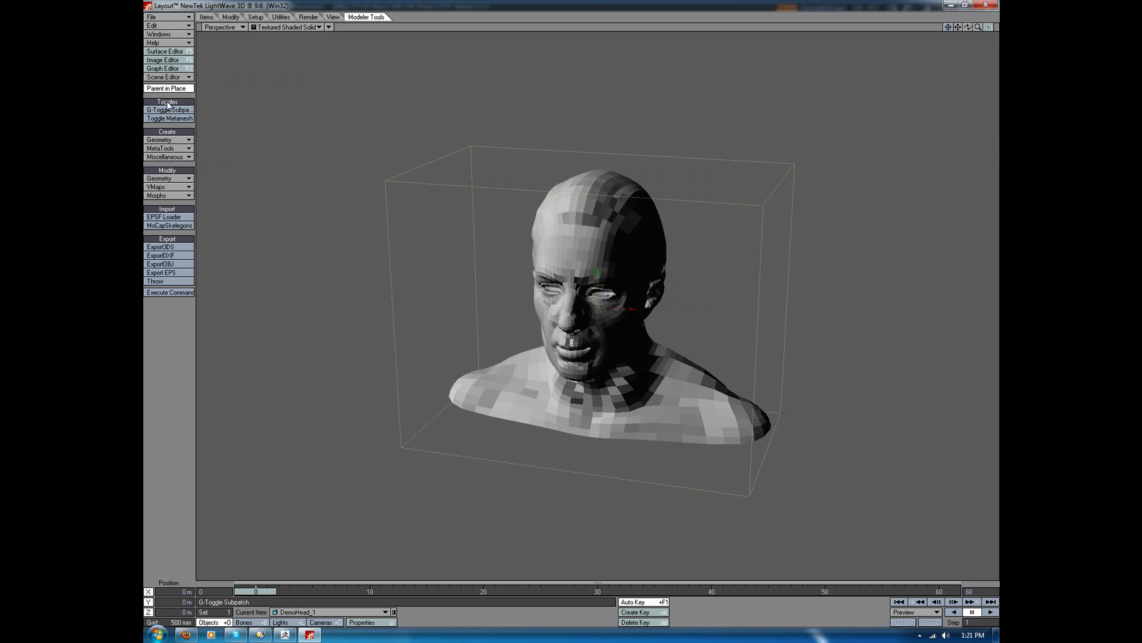
left_click(168, 110)
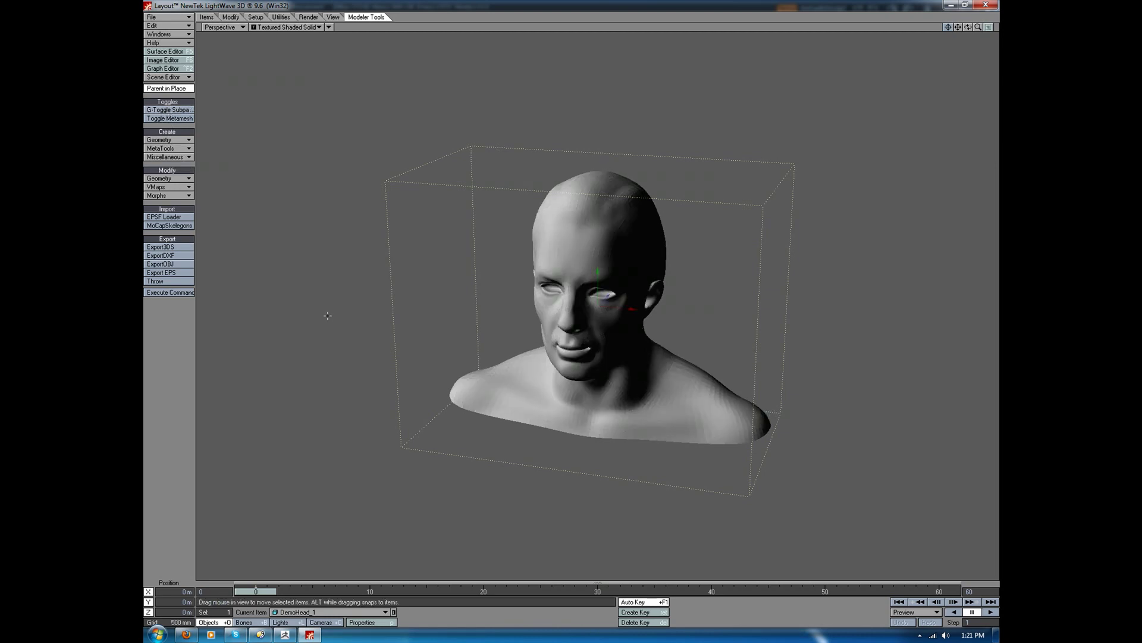
mouse_move(305, 308)
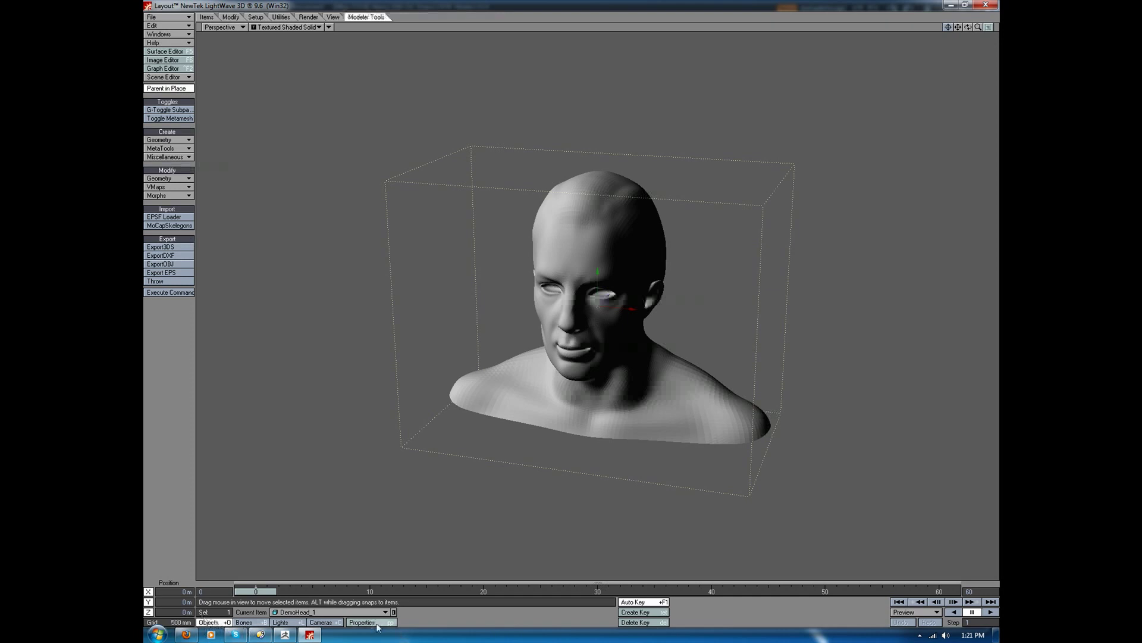
left_click(362, 622)
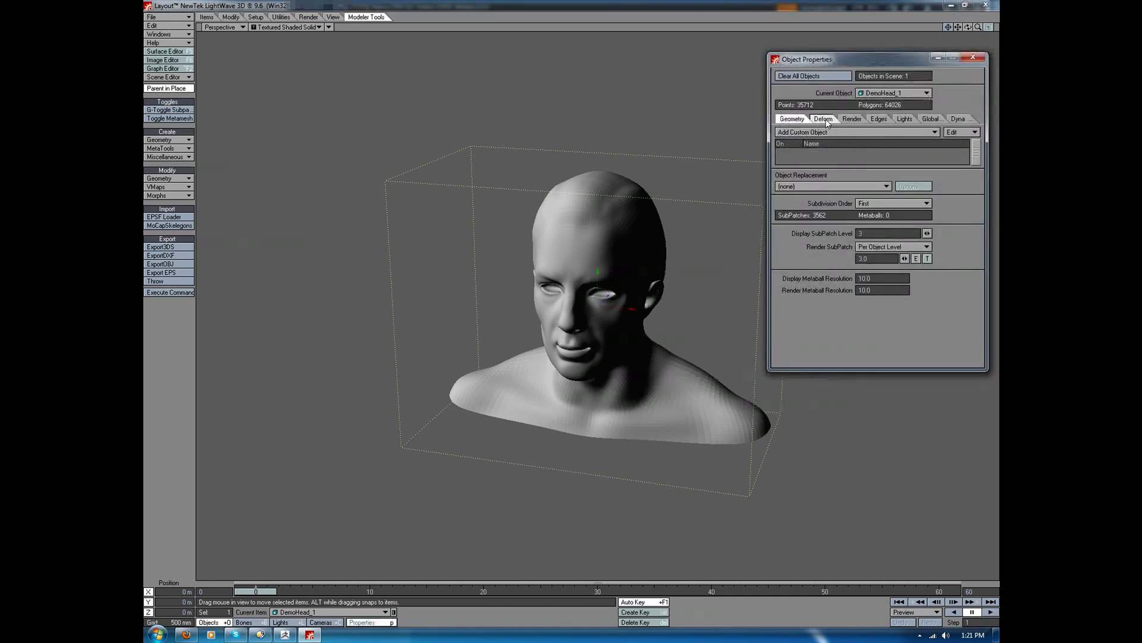
left_click(819, 119)
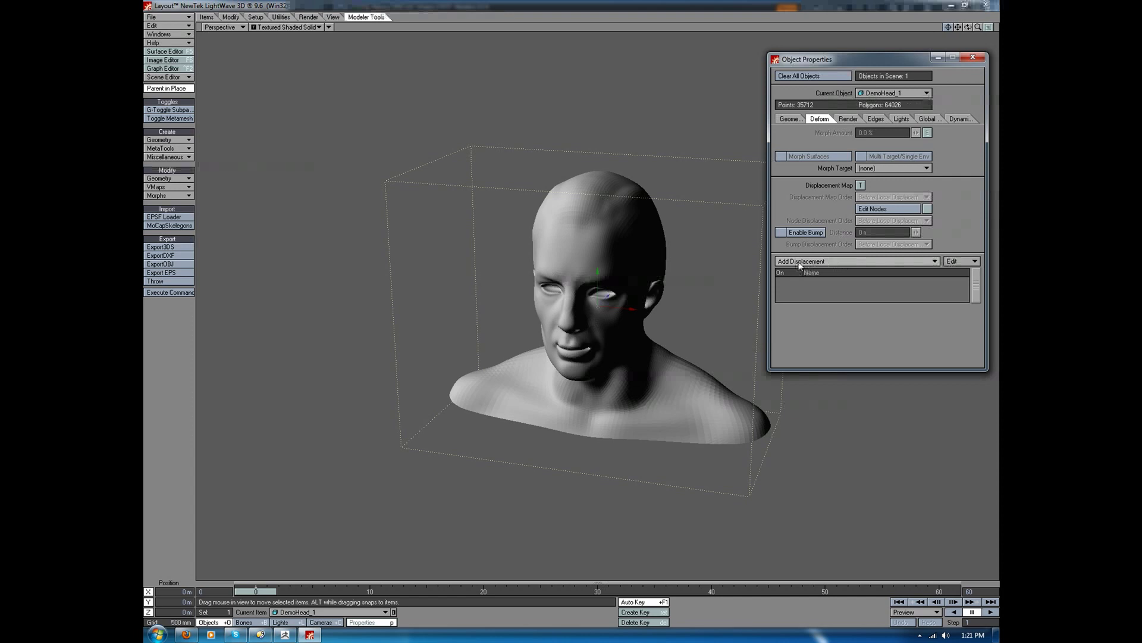
left_click(857, 261)
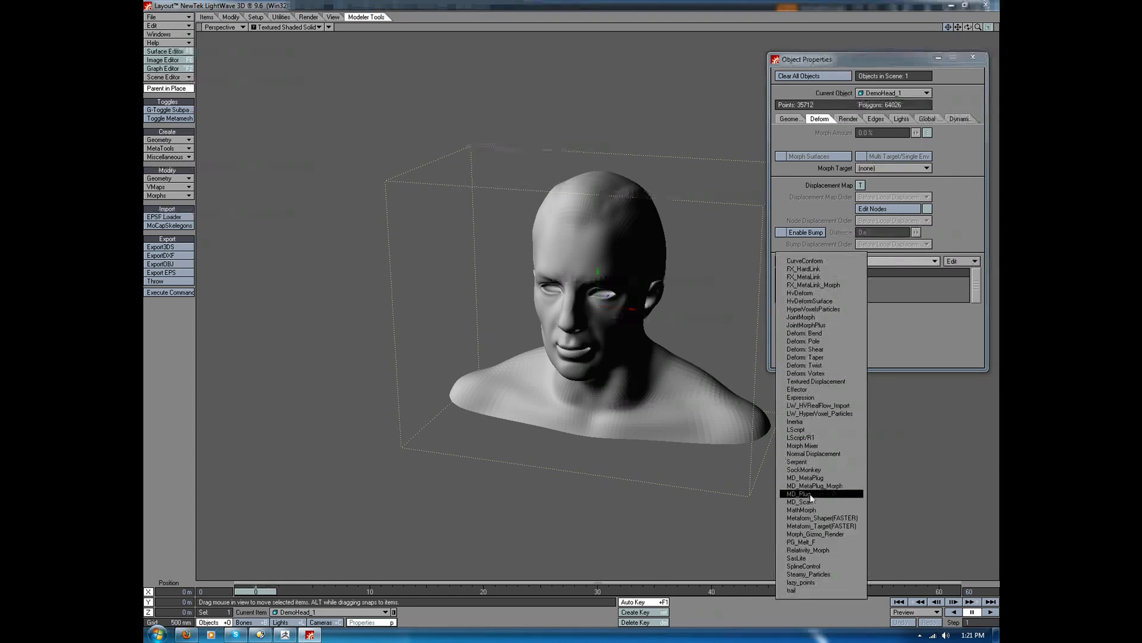
left_click(797, 493)
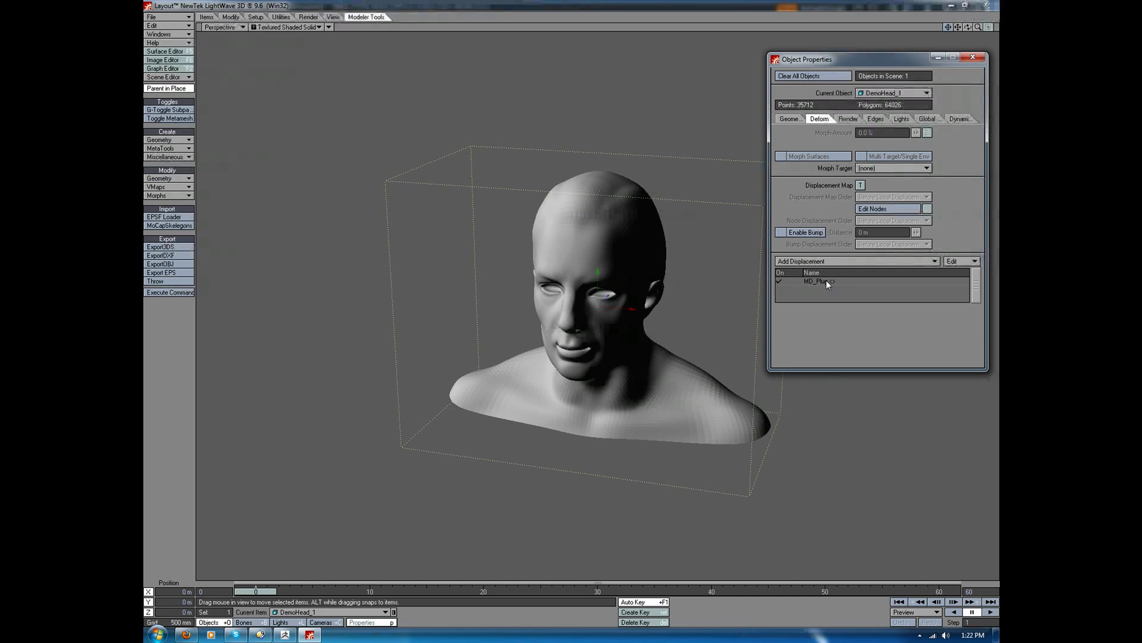
double_click(818, 281)
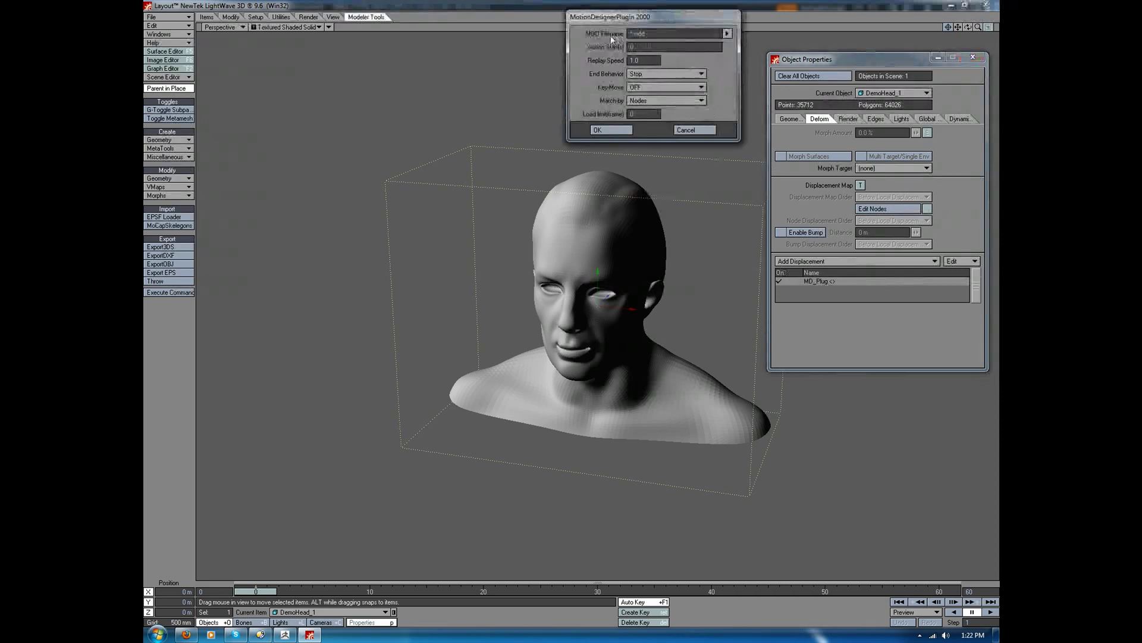
left_click(727, 33)
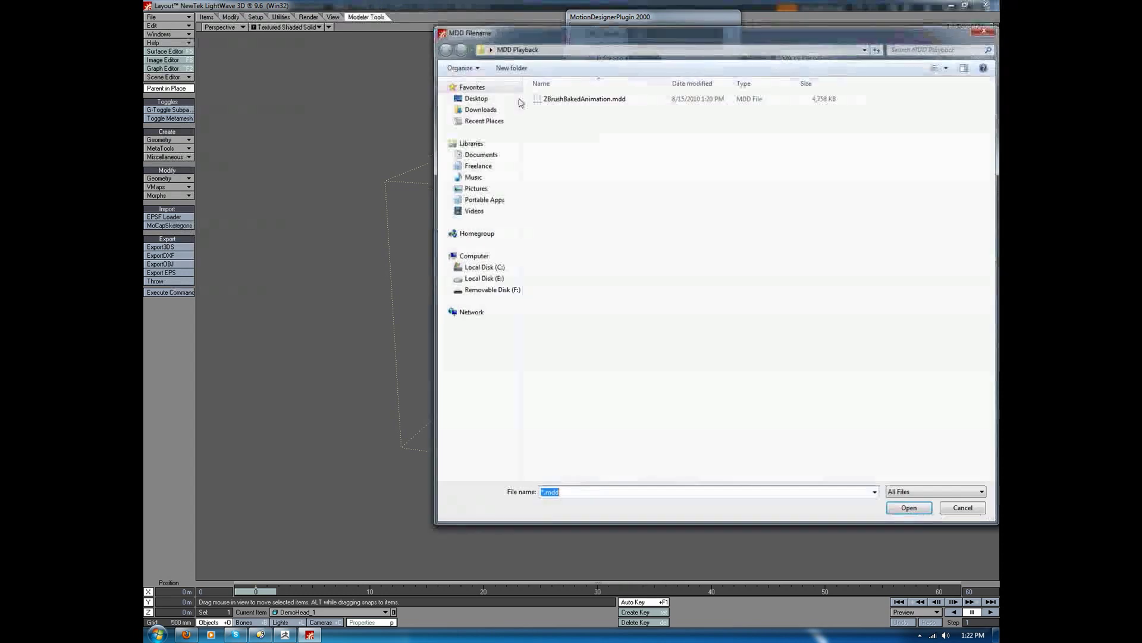
left_click(908, 507)
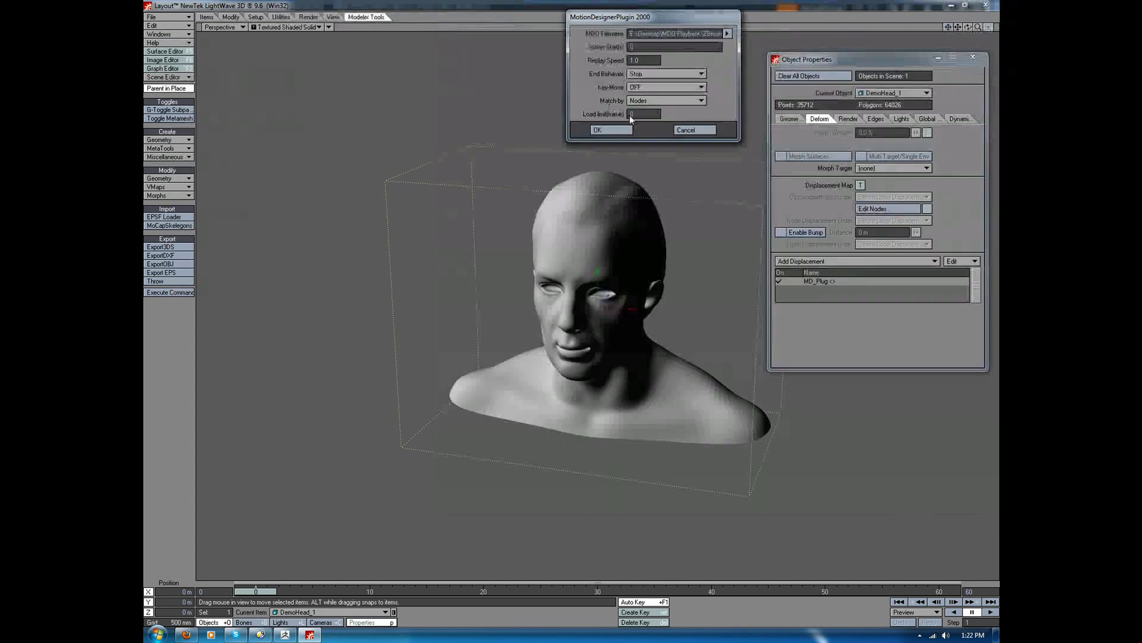
left_click(596, 130)
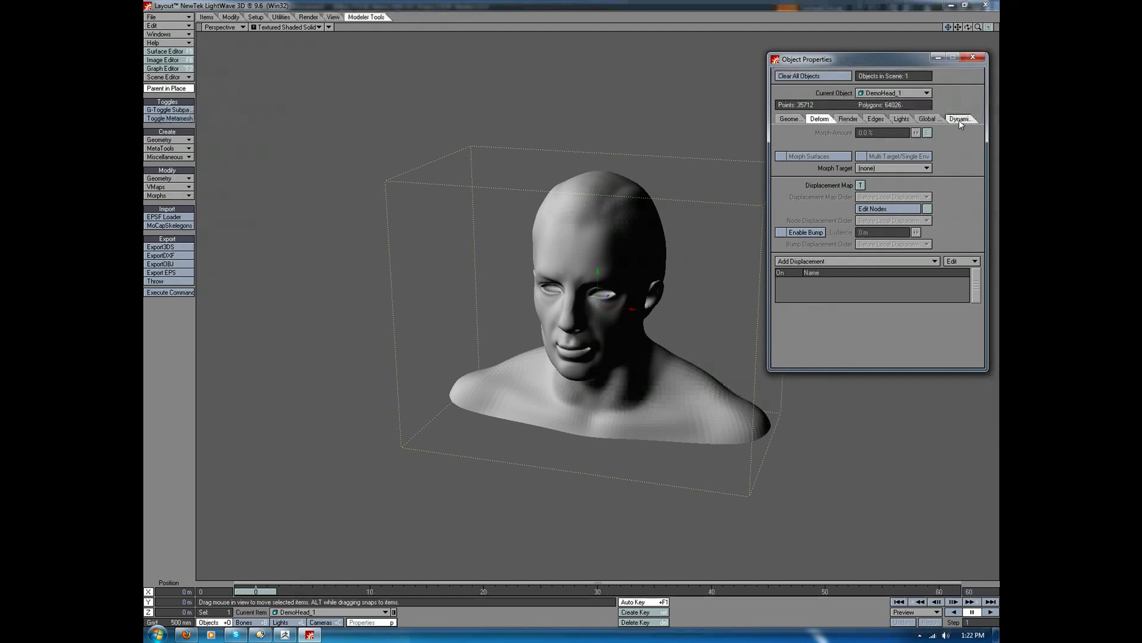
Add a ClothFX dynamic to the head and open its settings
left_click(958, 119)
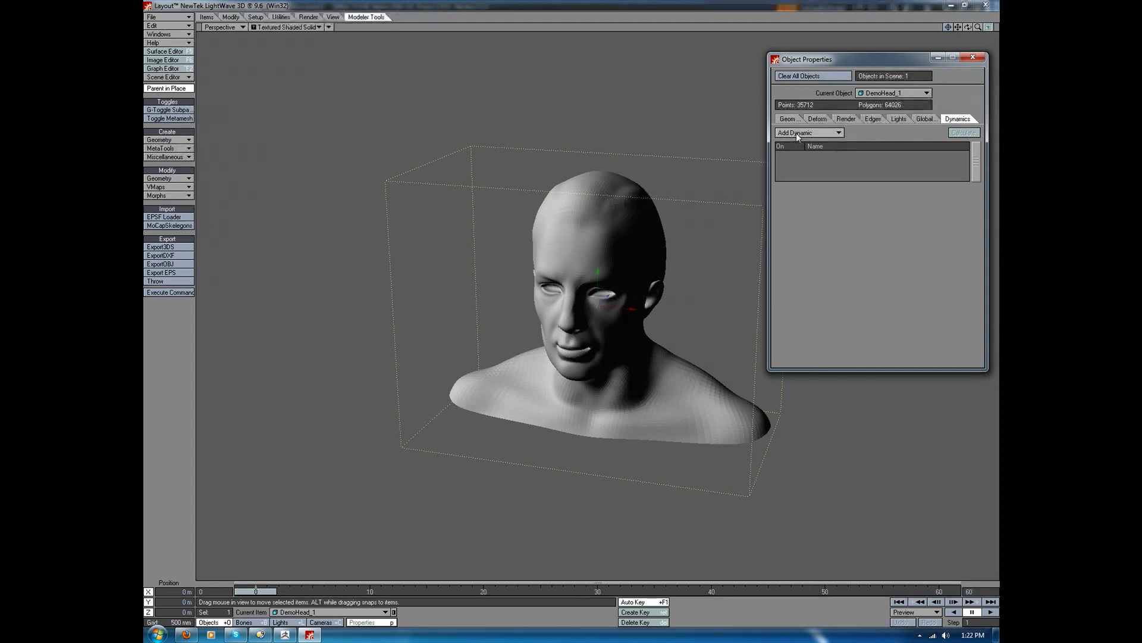
left_click(808, 132)
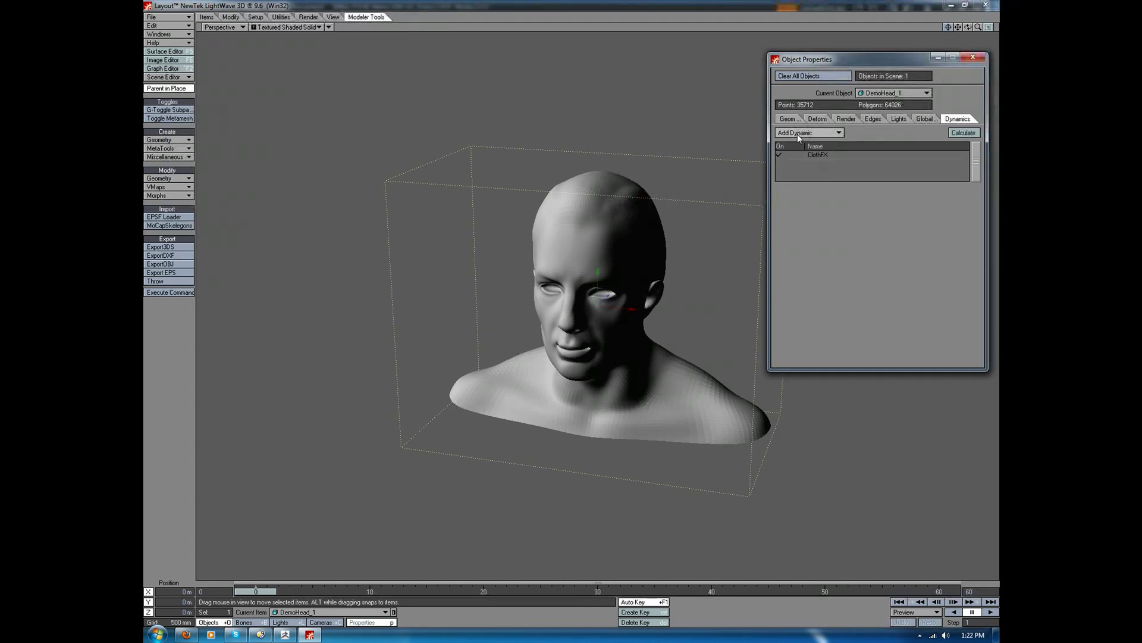
left_click(818, 154)
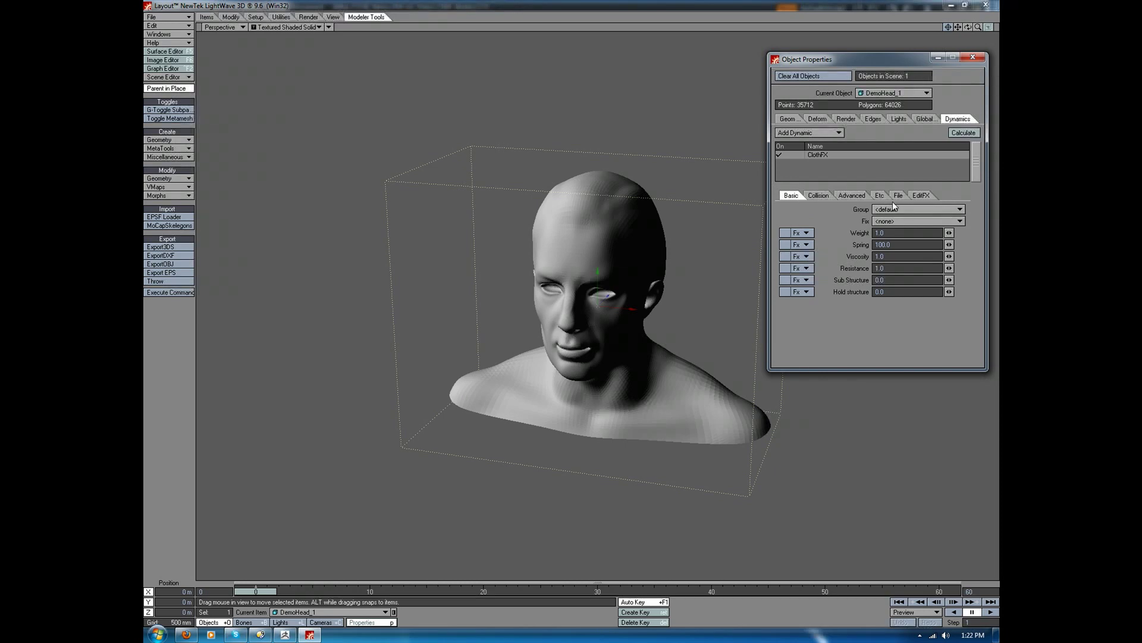
Load ZBrushBakedAnimation.mdd as ClothFX motion and dismiss the node match error
left_click(898, 195)
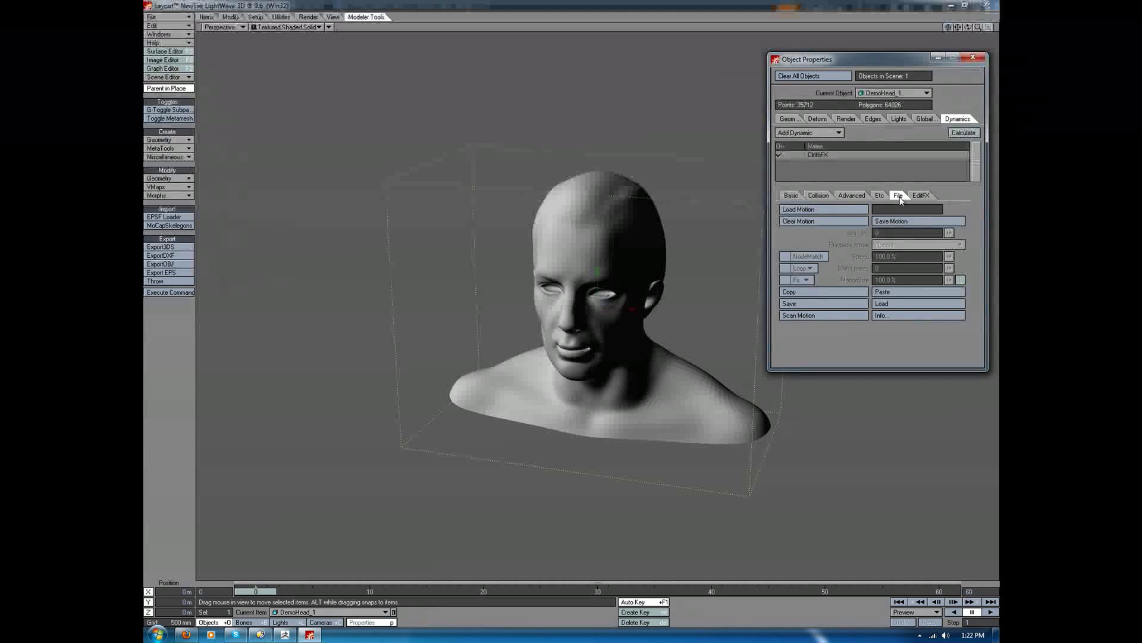
left_click(797, 209)
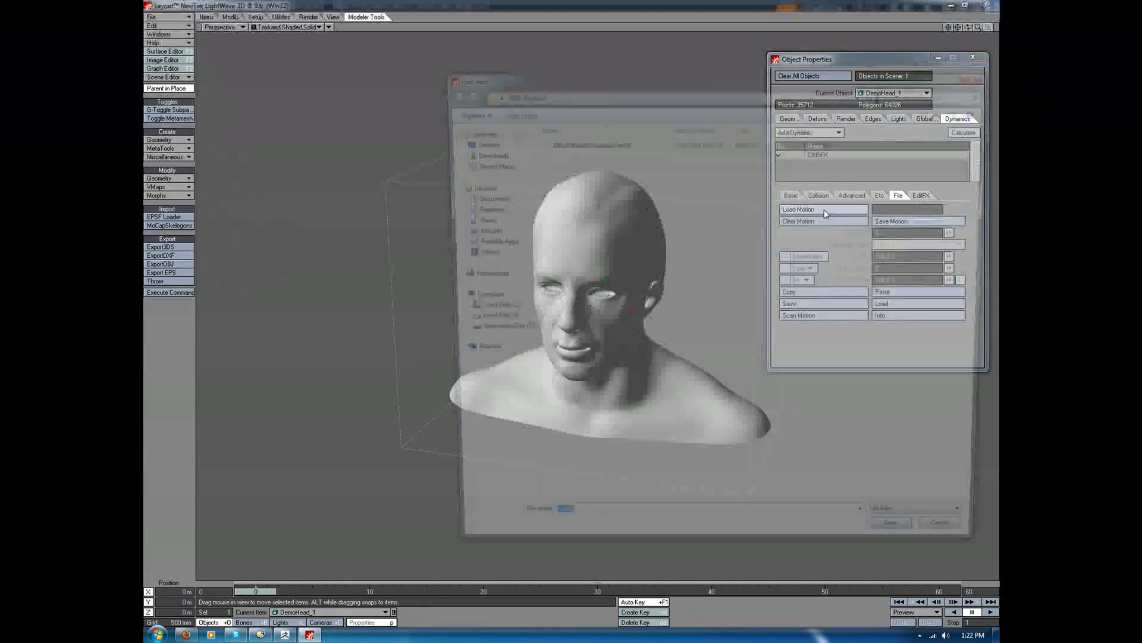
left_click(799, 210)
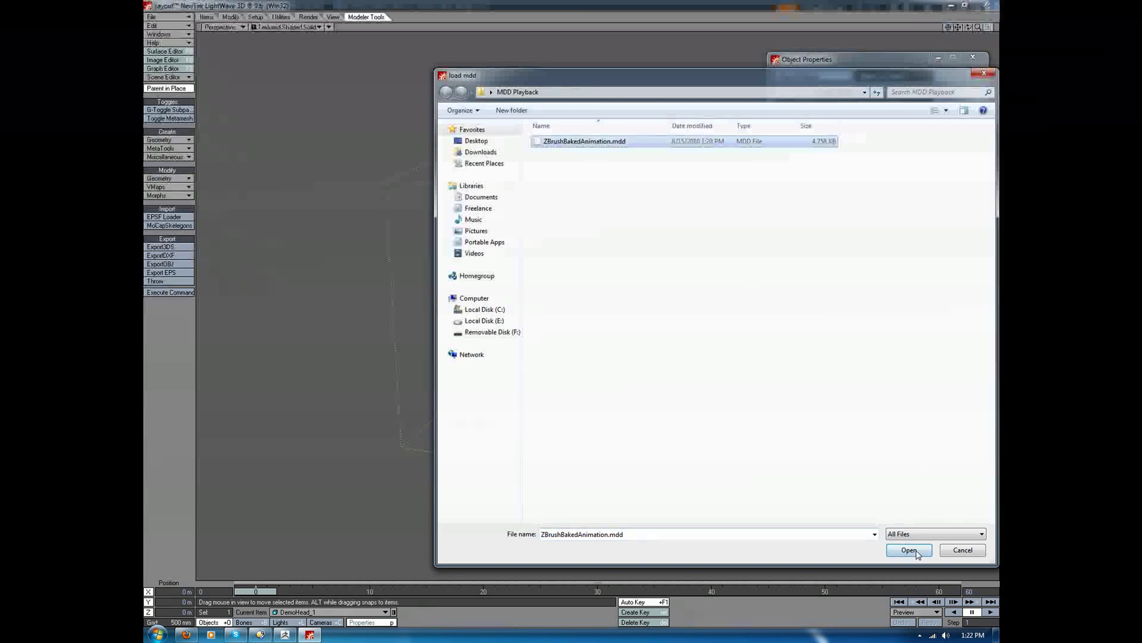
left_click(908, 549)
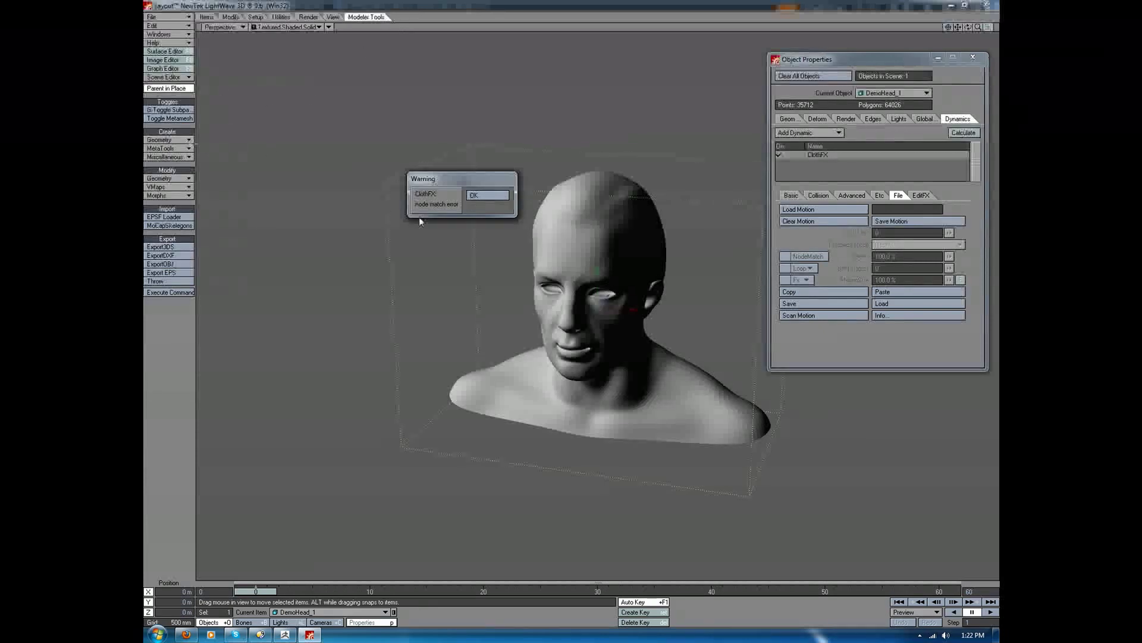
left_click(486, 194)
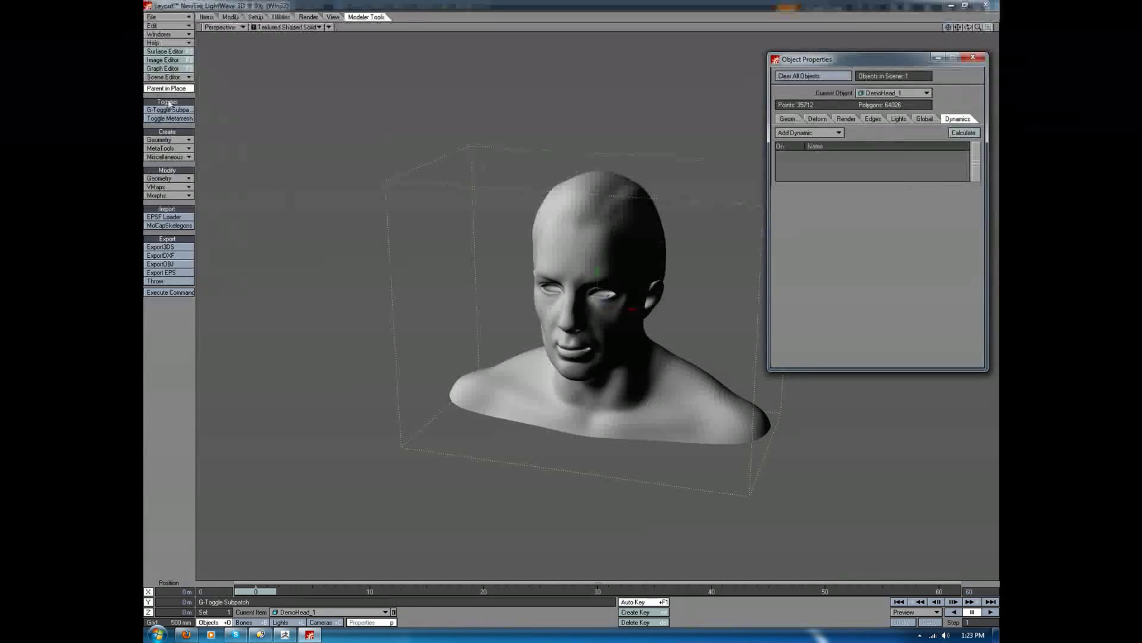
Toggle subpatches off, add a new ClothFX with the MDD, then remove it
left_click(169, 118)
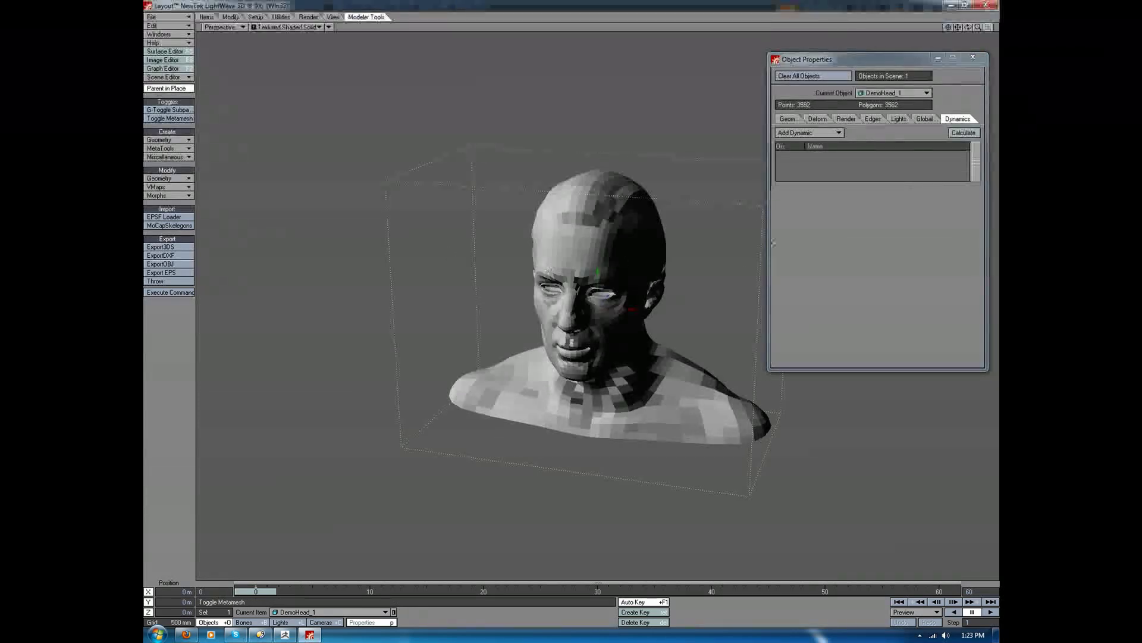
left_click(808, 133)
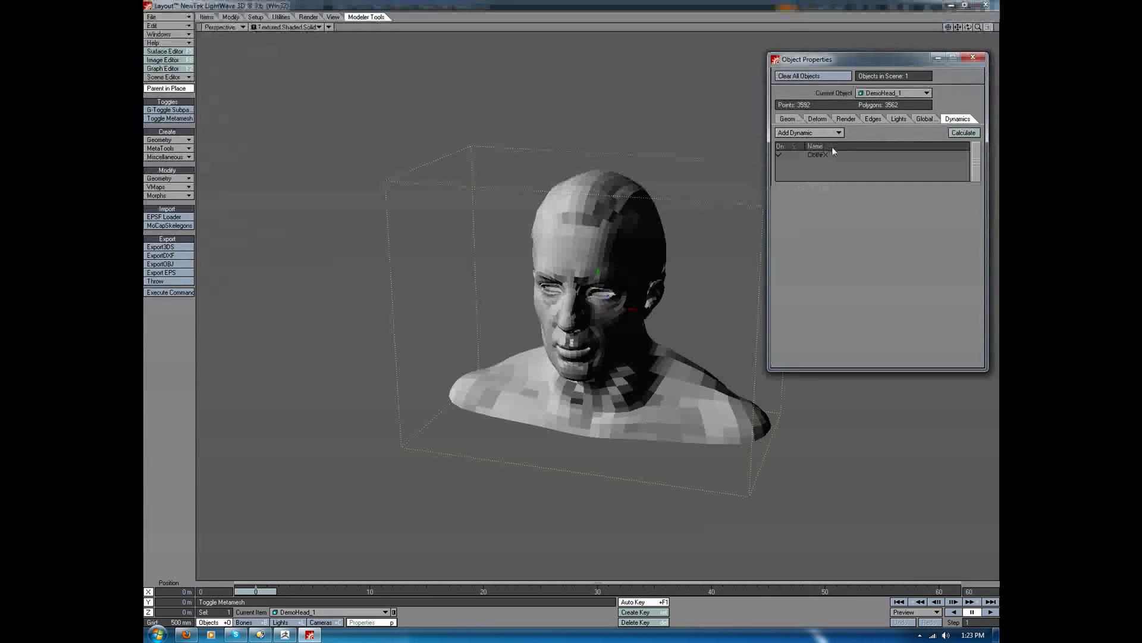
left_click(817, 155)
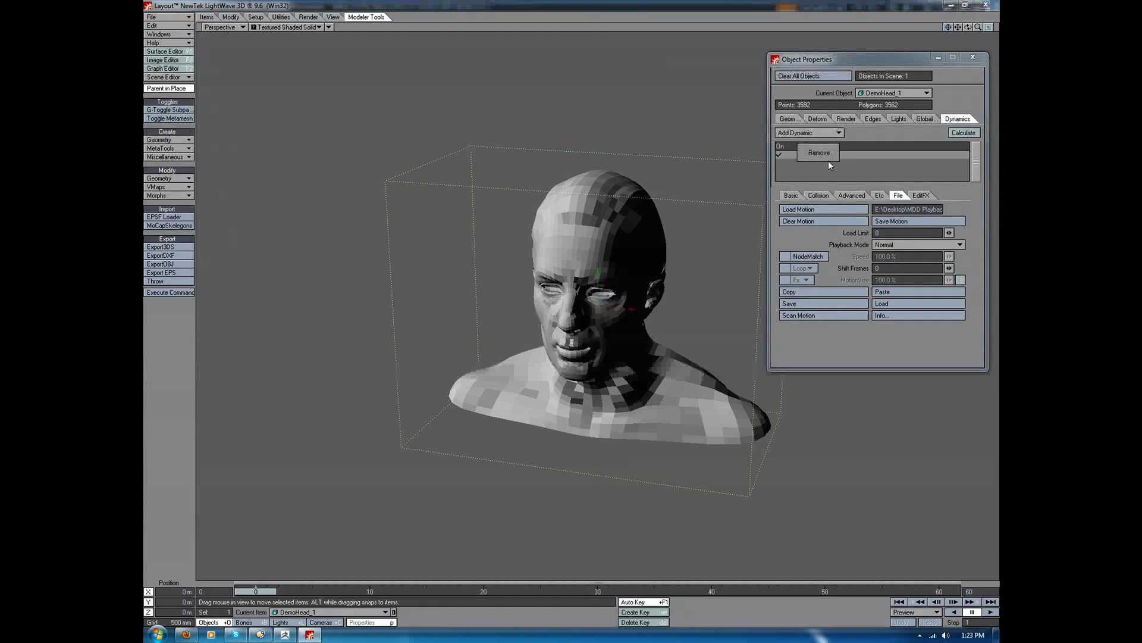
left_click(819, 153)
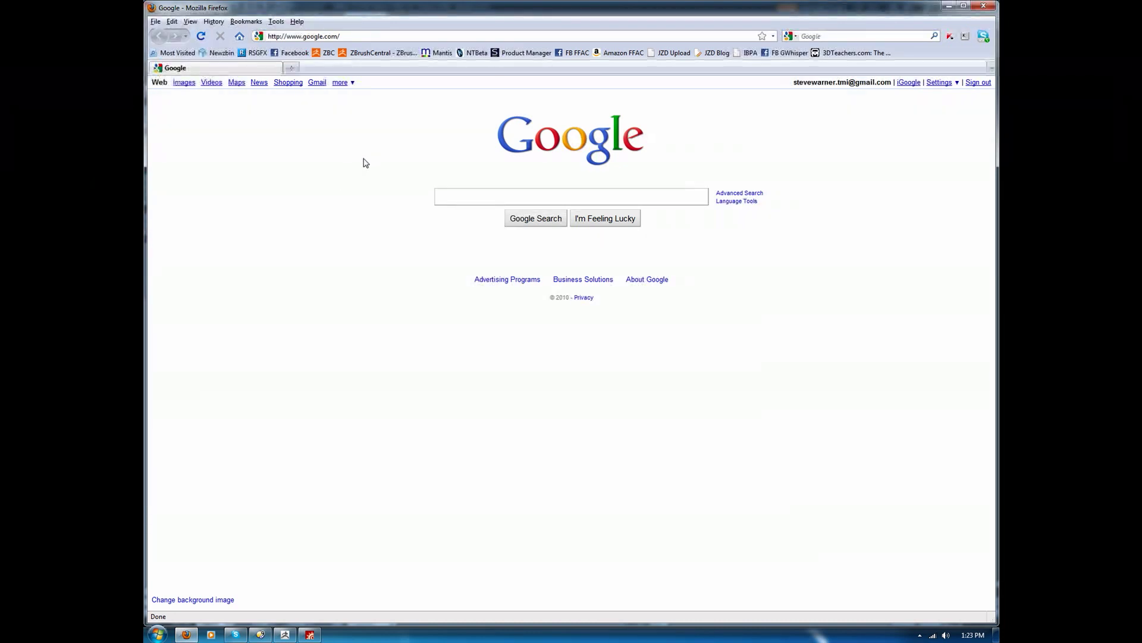
mouse_move(801, 102)
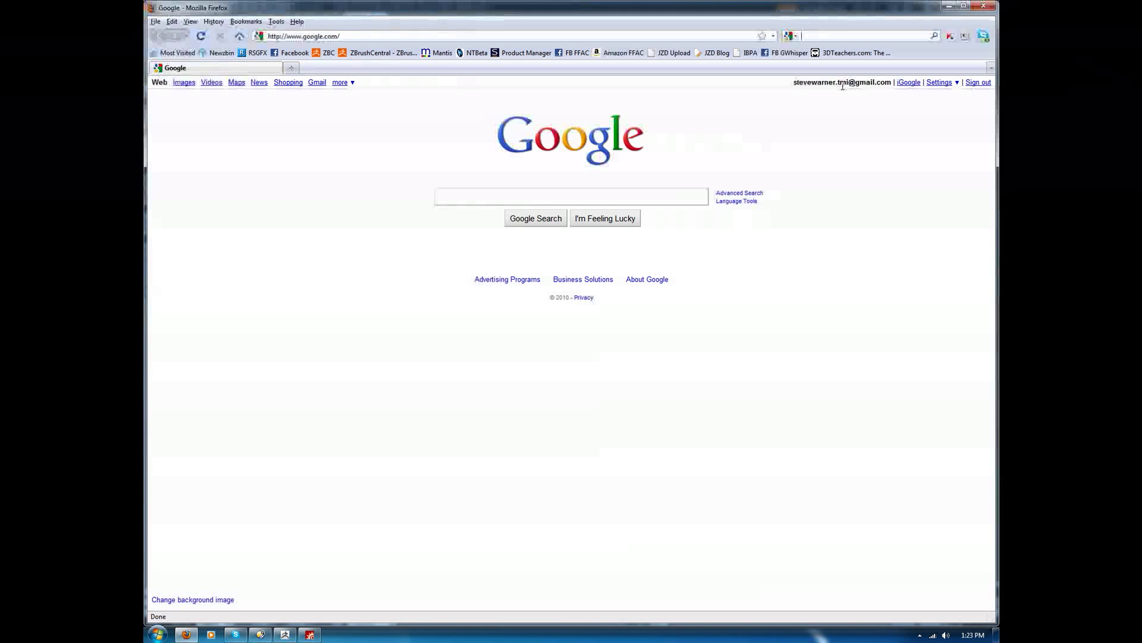
Search the web for the DP node kit and open the Additionnal Nodes download section
type("dp node kit")
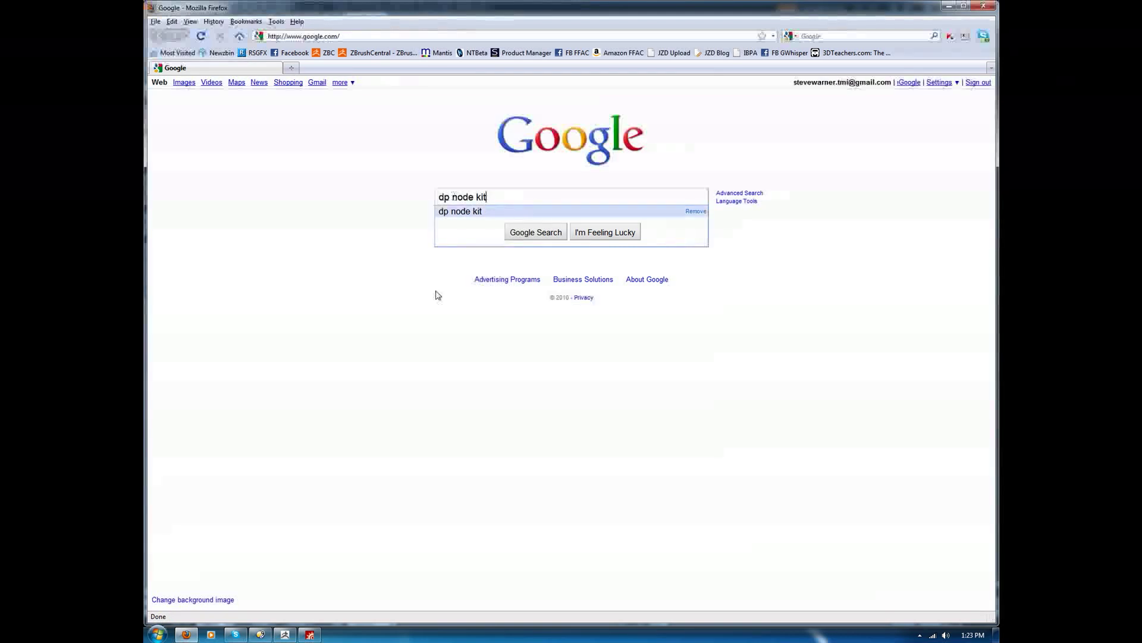
left_click(535, 231)
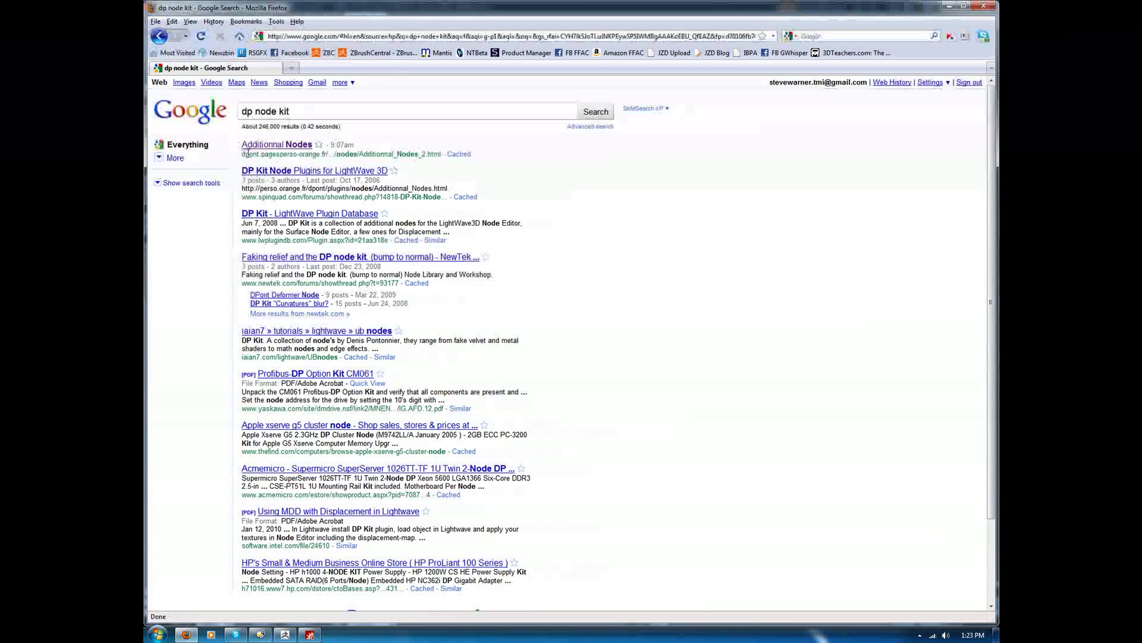
left_click(275, 143)
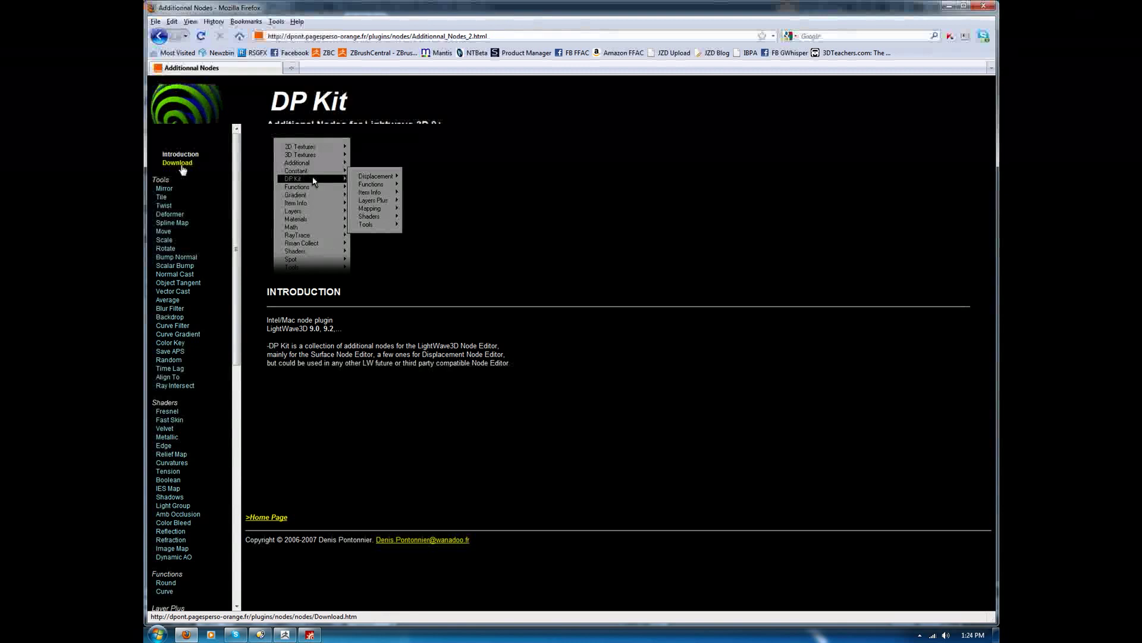
left_click(176, 162)
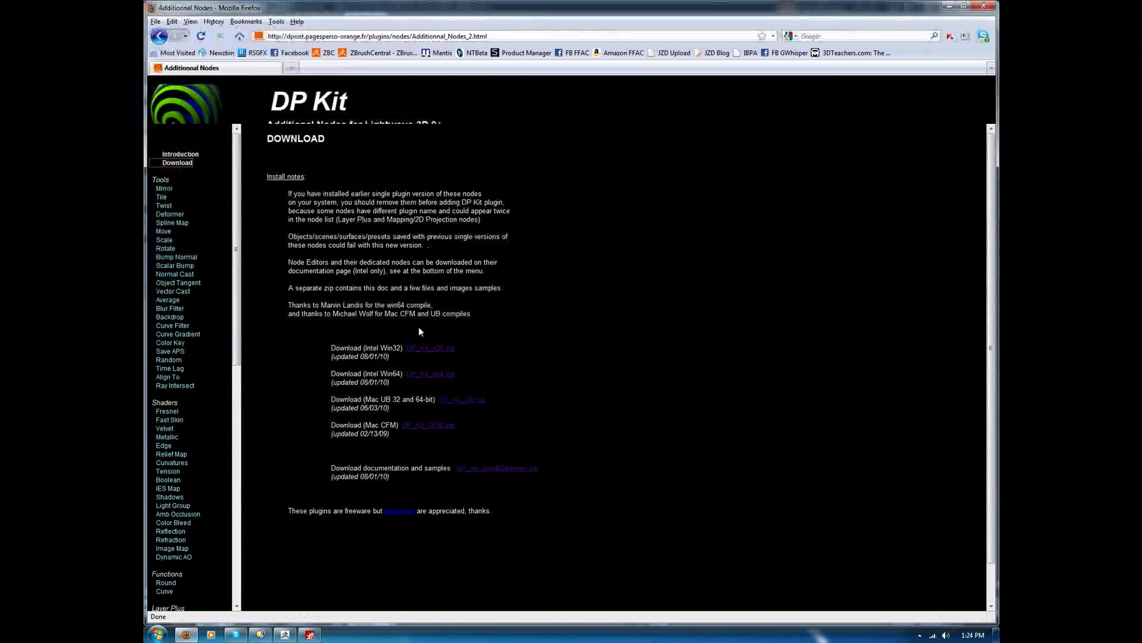
mouse_move(390, 385)
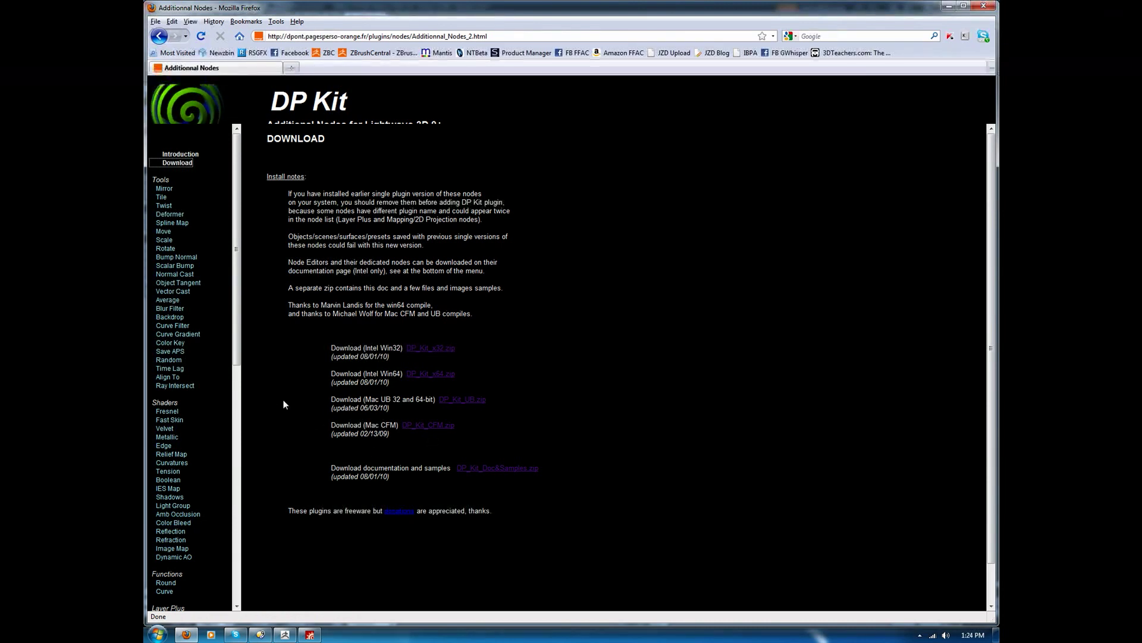
mouse_move(334, 419)
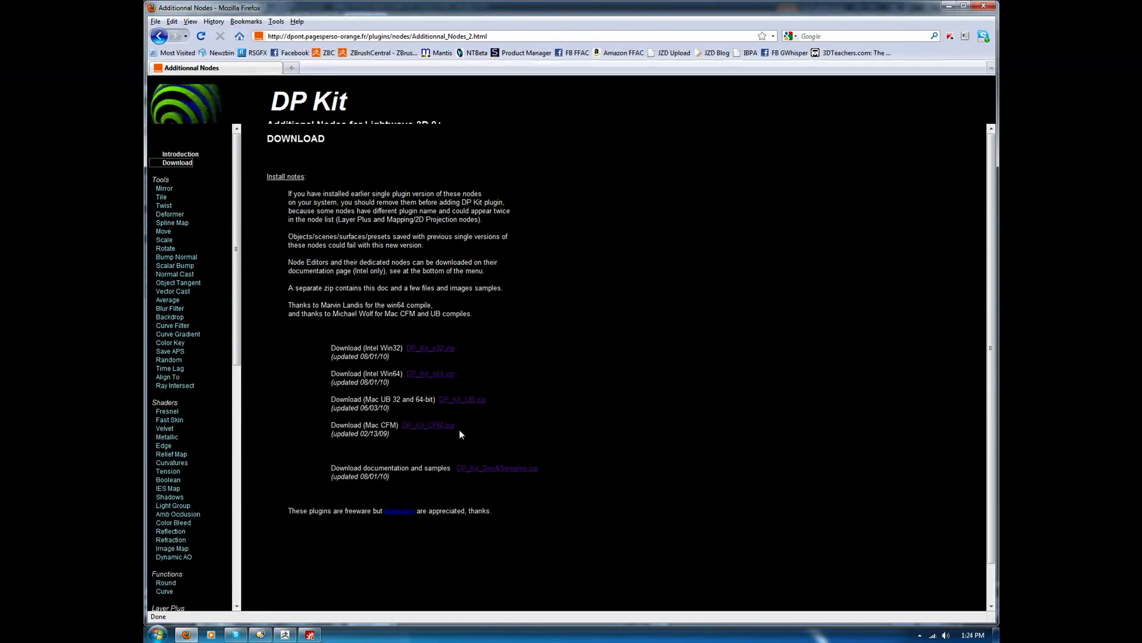
left_click(429, 374)
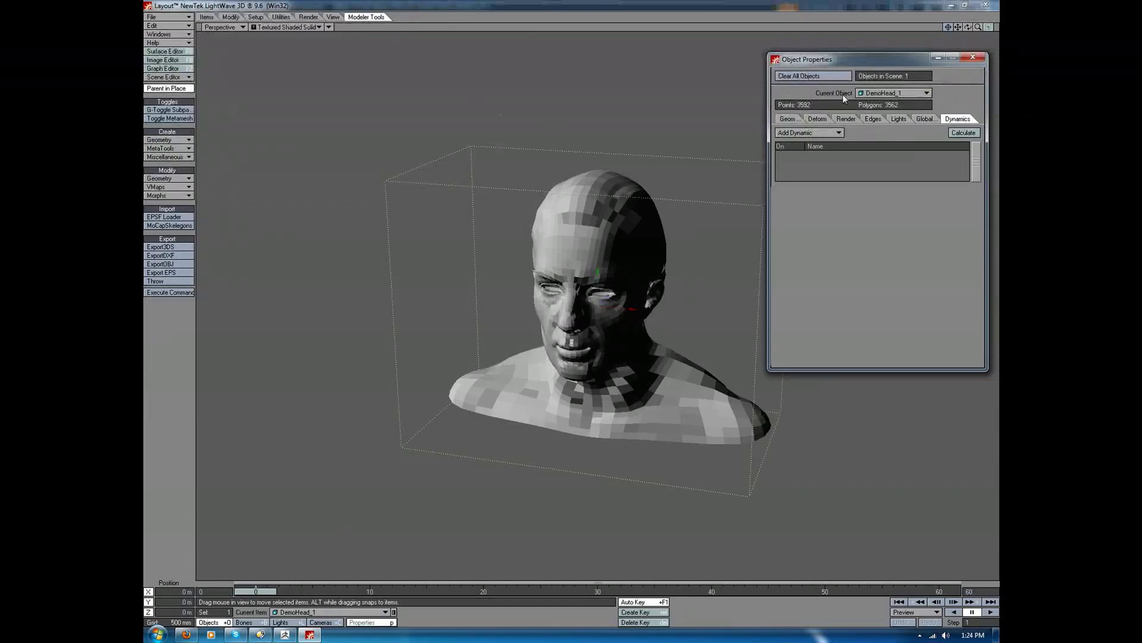
Toggle SubPatch on, set Subdivision Order to Last, and enable Edit Nodes under Deform
left_click(817, 119)
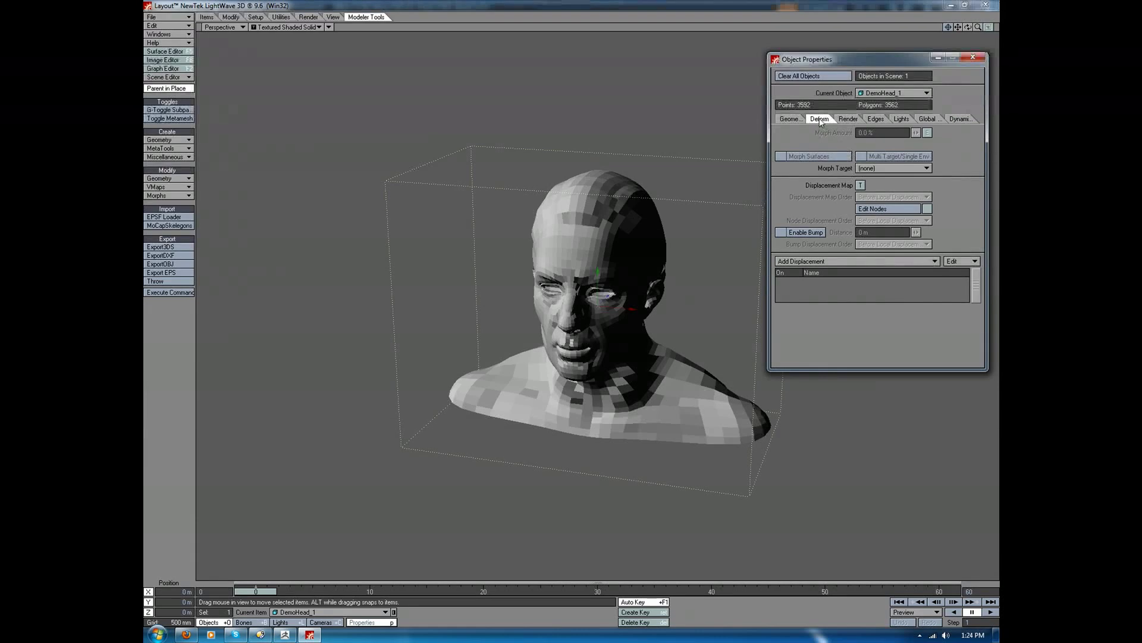
mouse_move(835, 142)
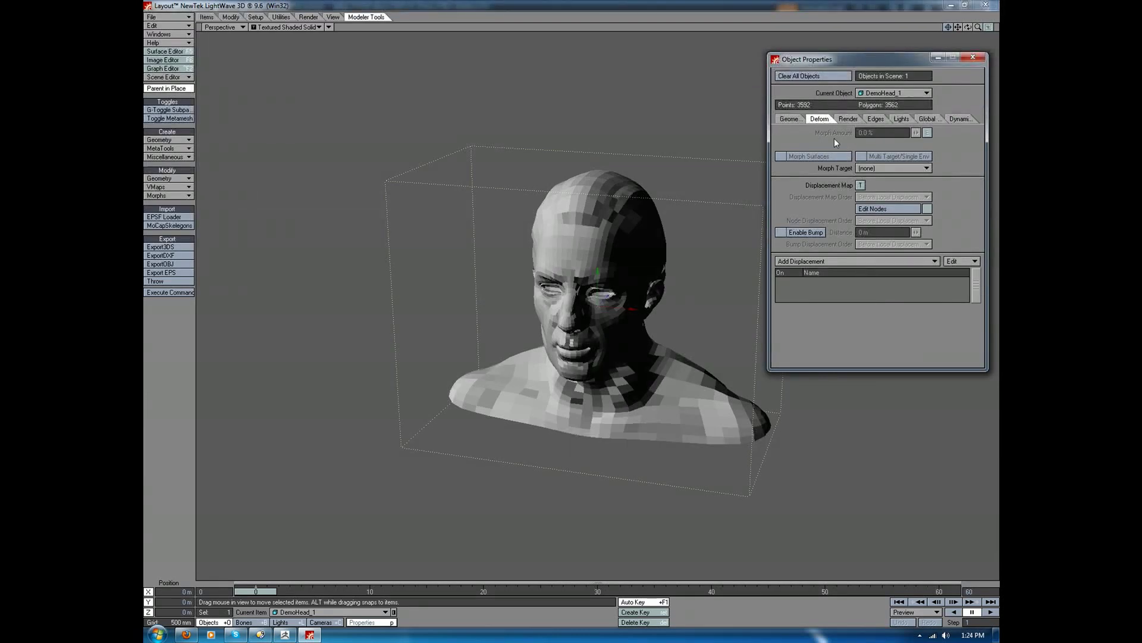
left_click(791, 119)
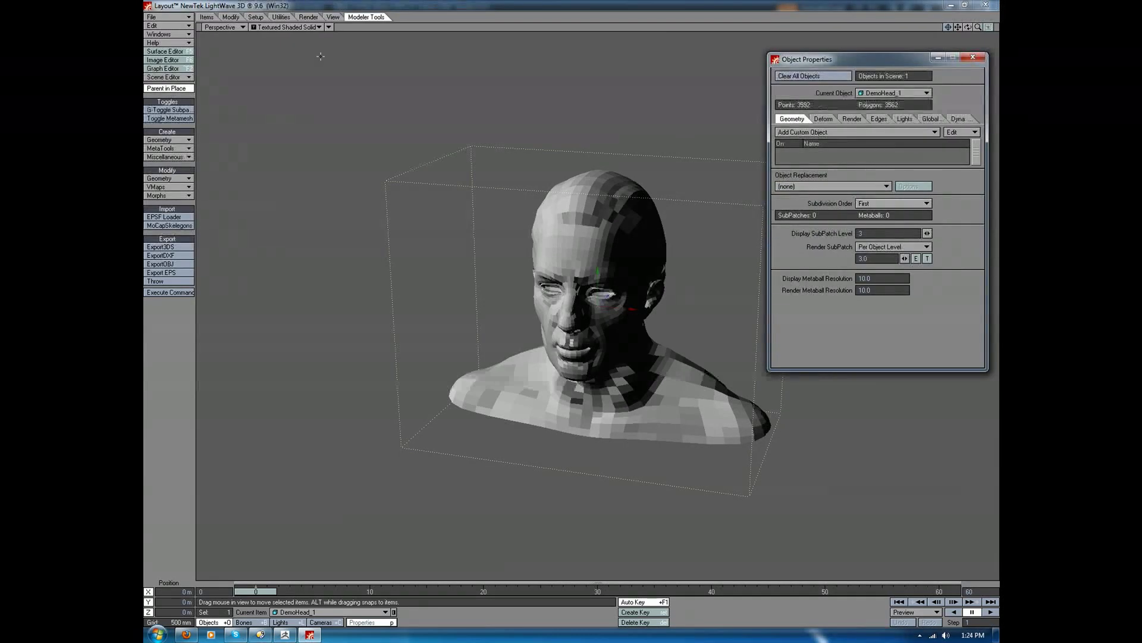
left_click(169, 110)
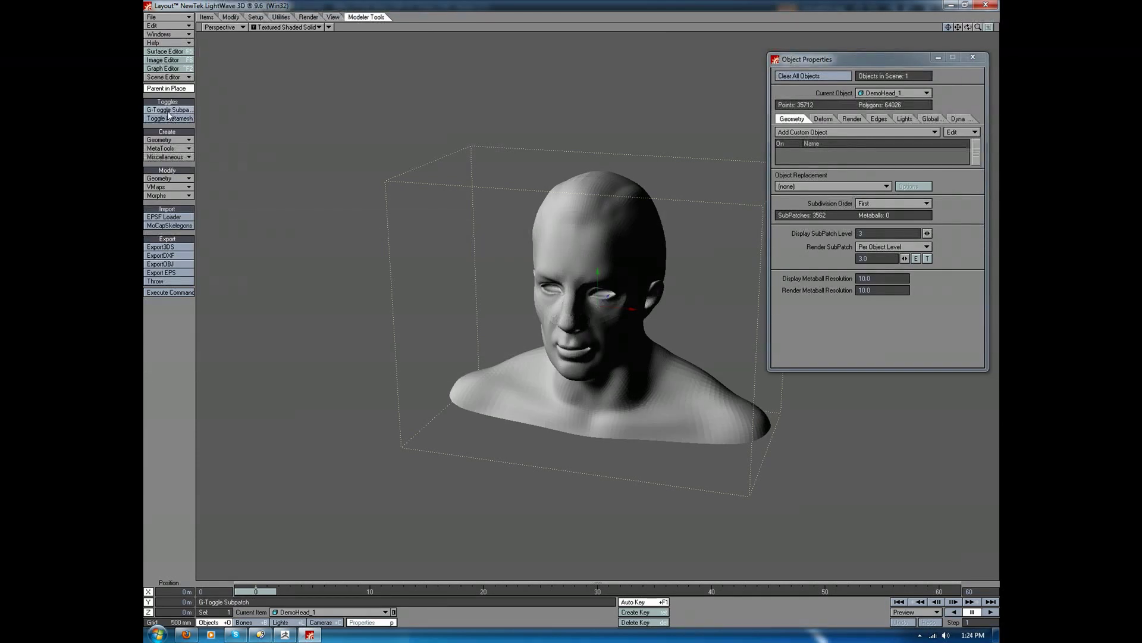
left_click(925, 203)
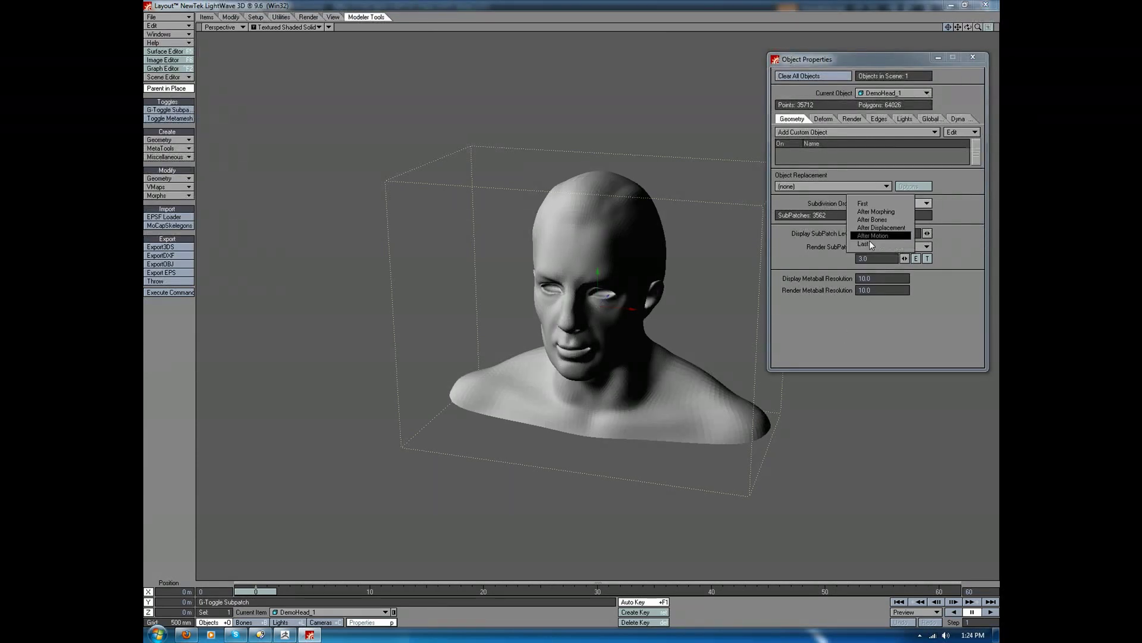
left_click(865, 243)
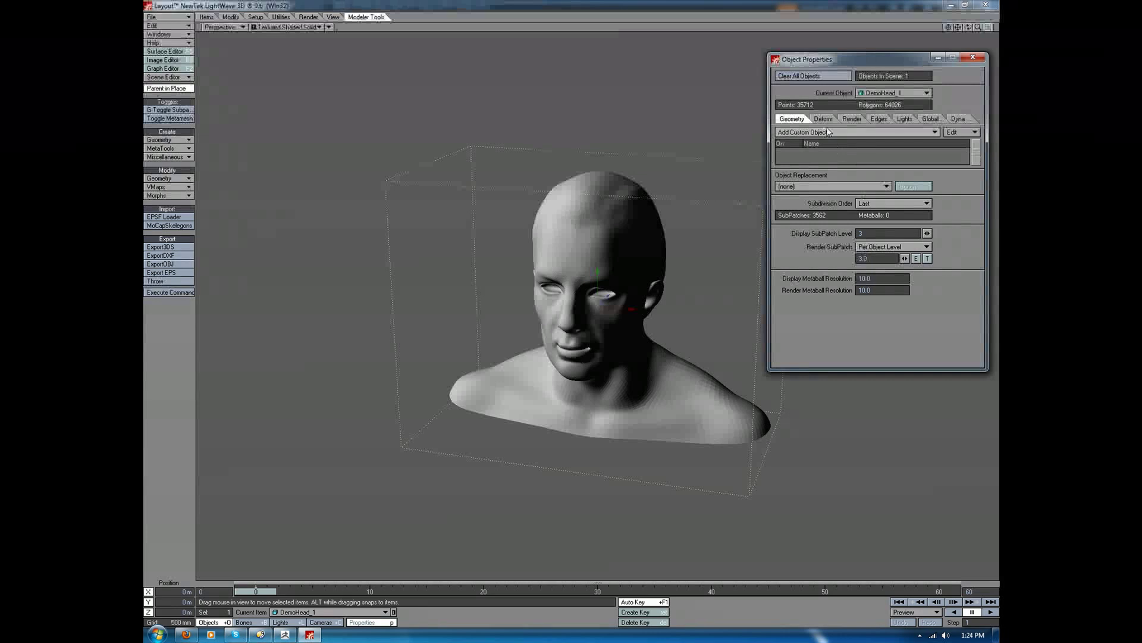
left_click(823, 119)
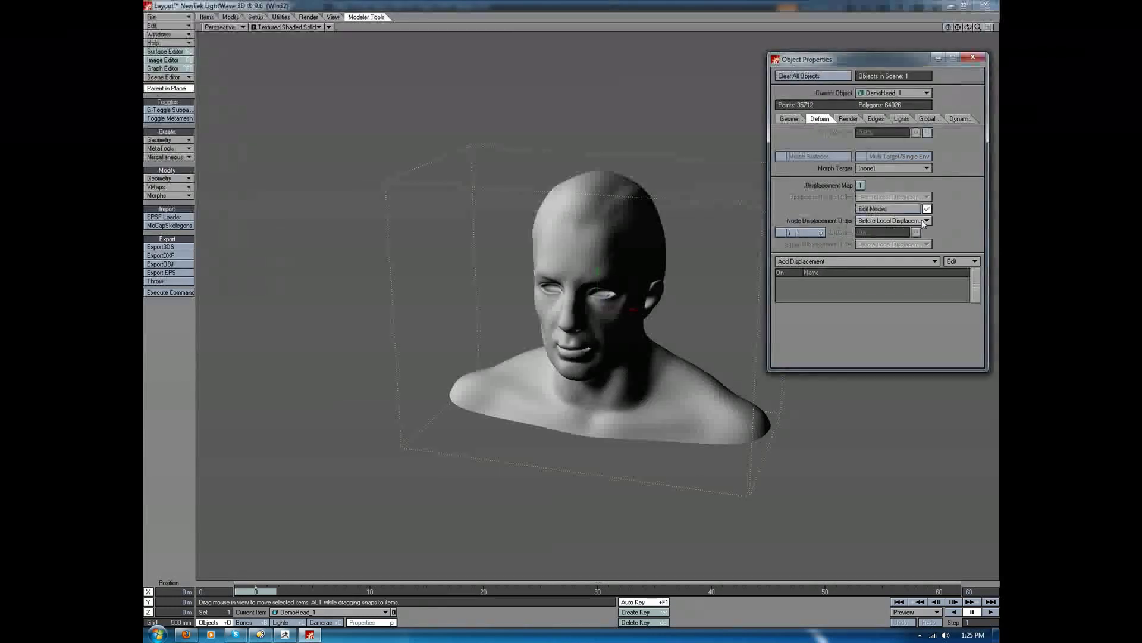
left_click(925, 209)
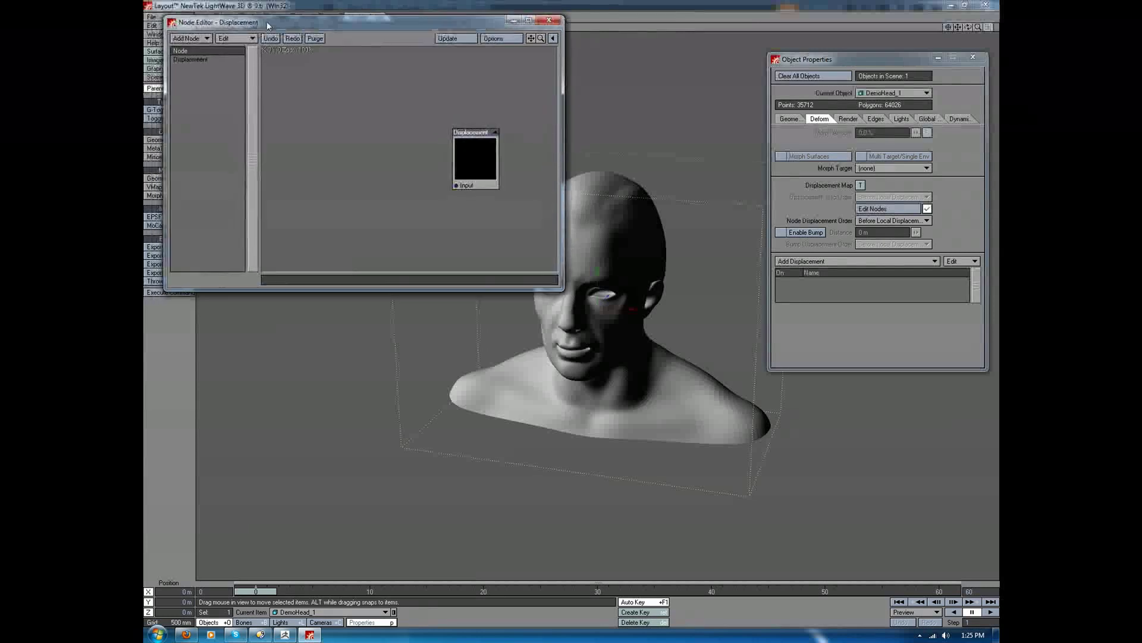
Add a DP Kit MDD Pointer displacement node, open its panel and browse for the MDD
left_click(188, 38)
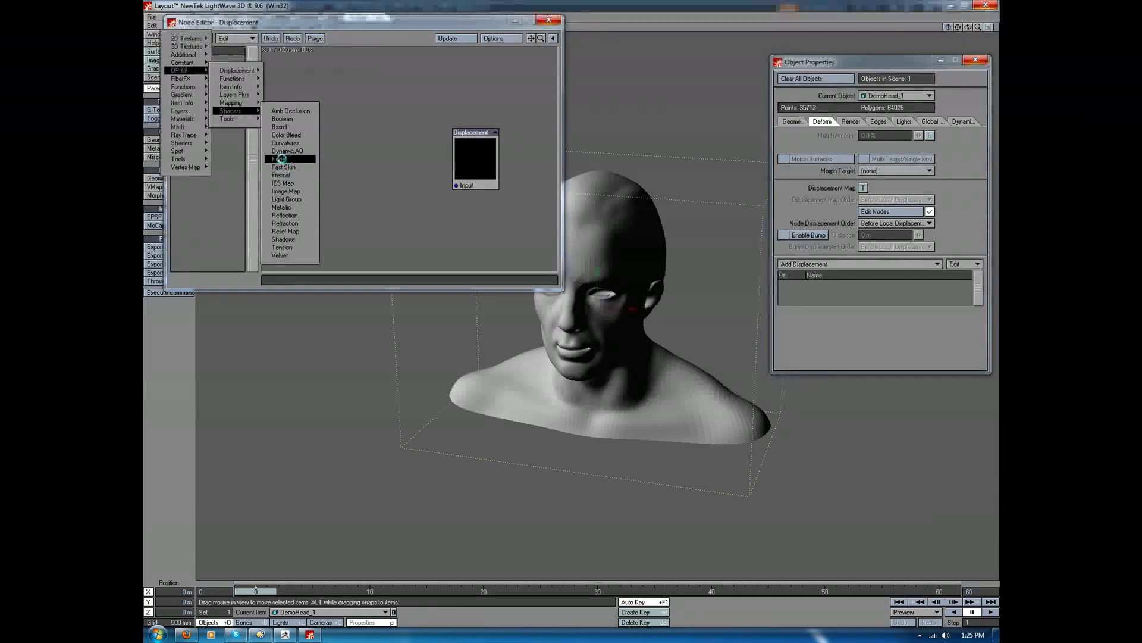
mouse_move(283, 247)
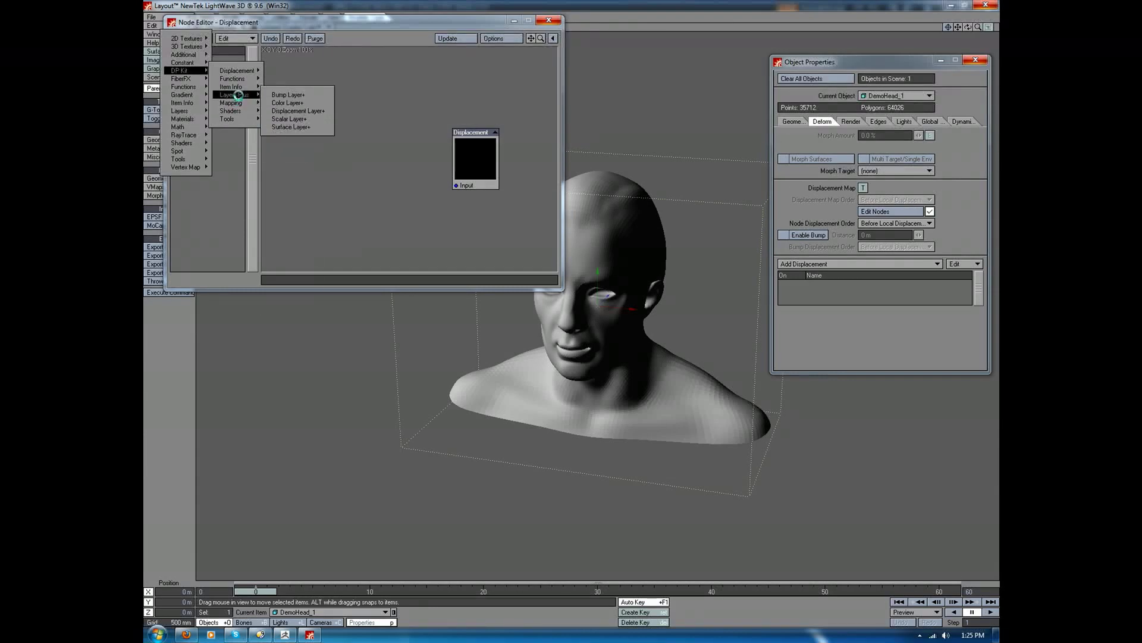
mouse_move(236, 71)
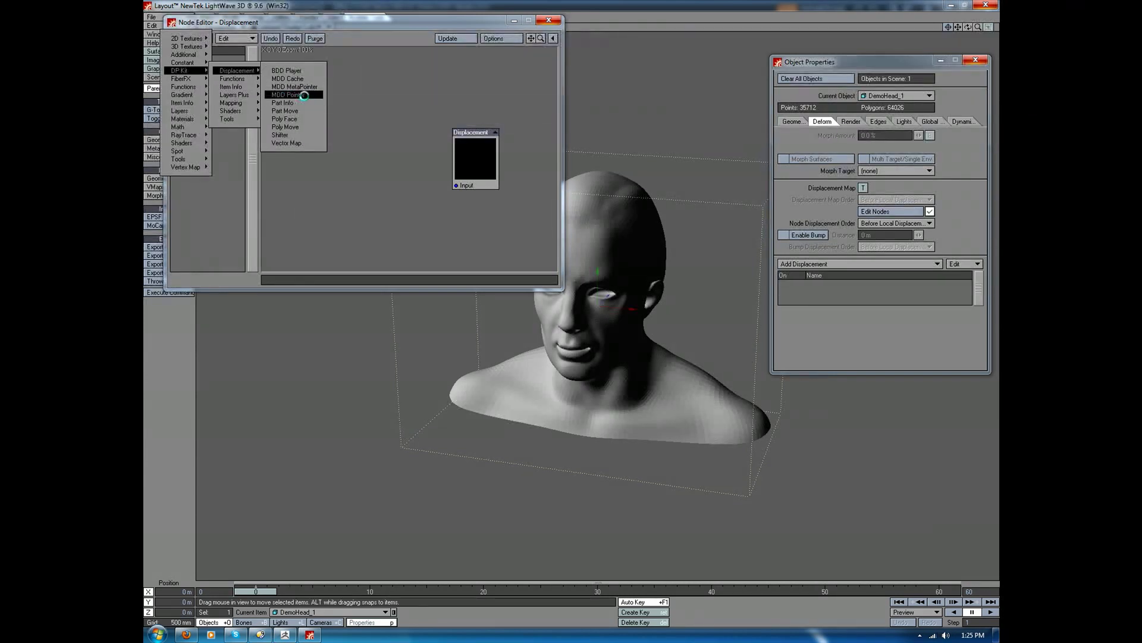
left_click(286, 95)
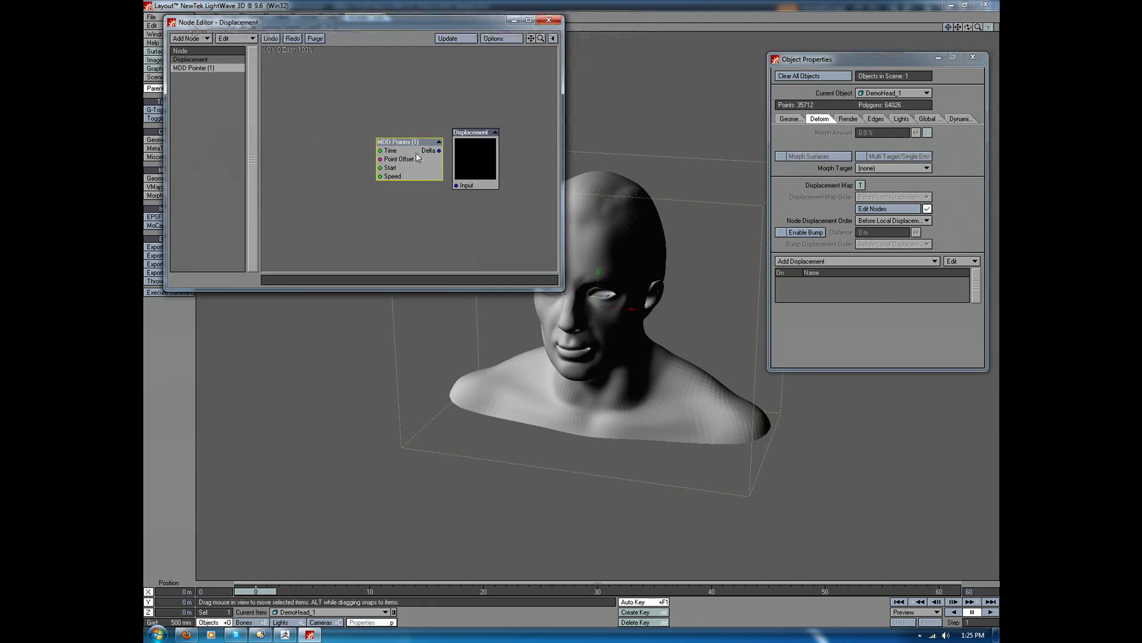
double_click(397, 142)
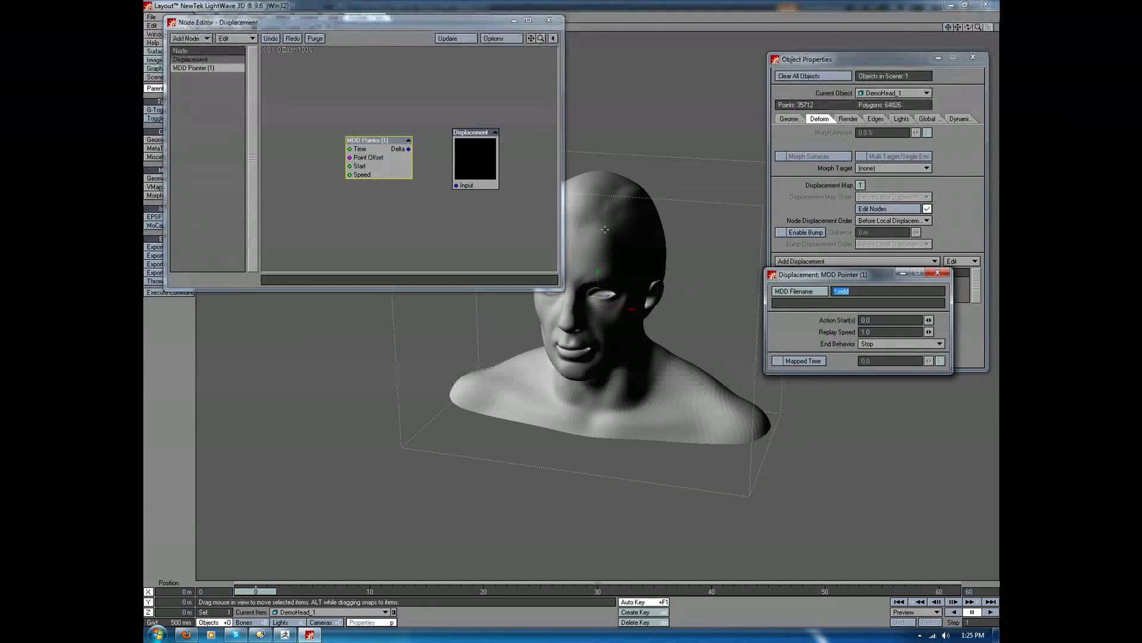
left_click_drag(822, 275, 296, 301)
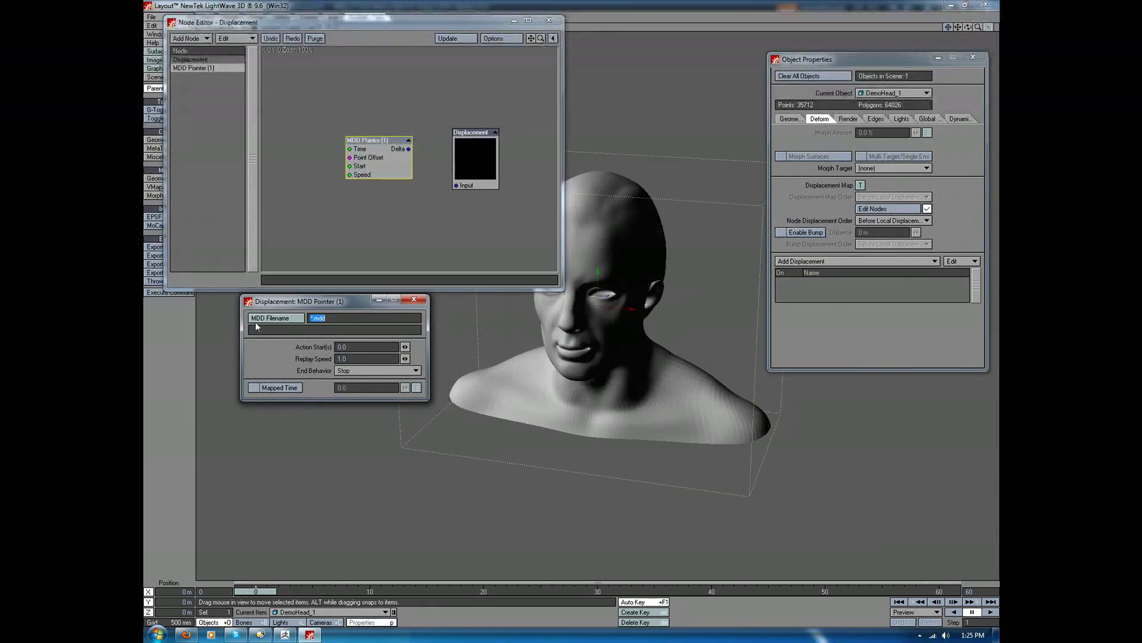
left_click(276, 317)
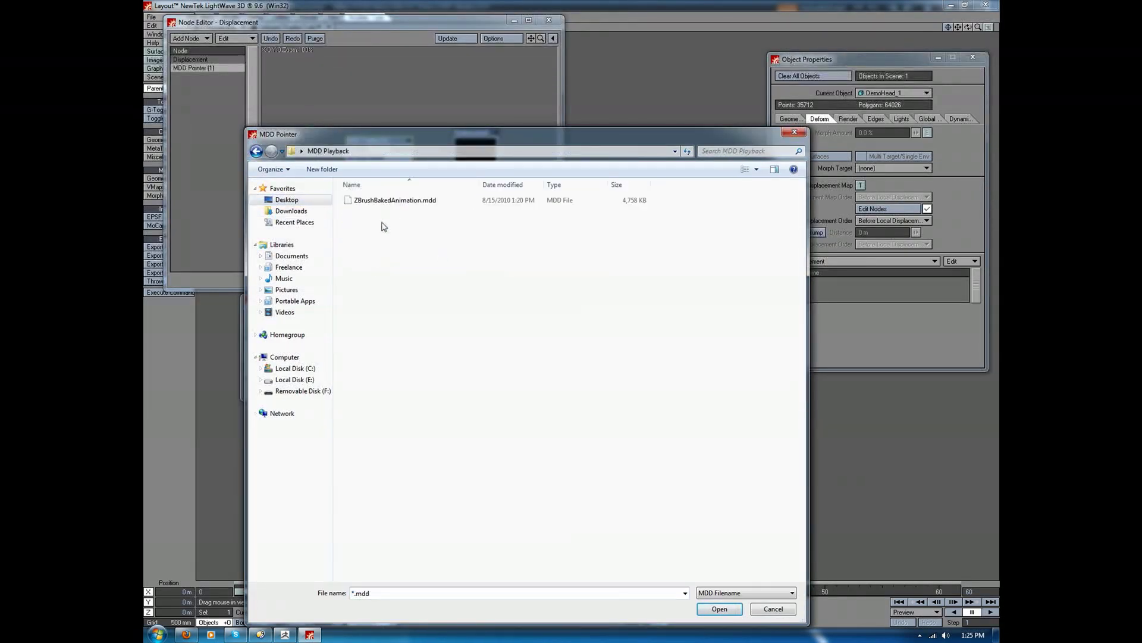
Load ZBrushBakedAnimation.mdd into MDD Pointer and wire its Delta output to the Displacement input
left_click(718, 608)
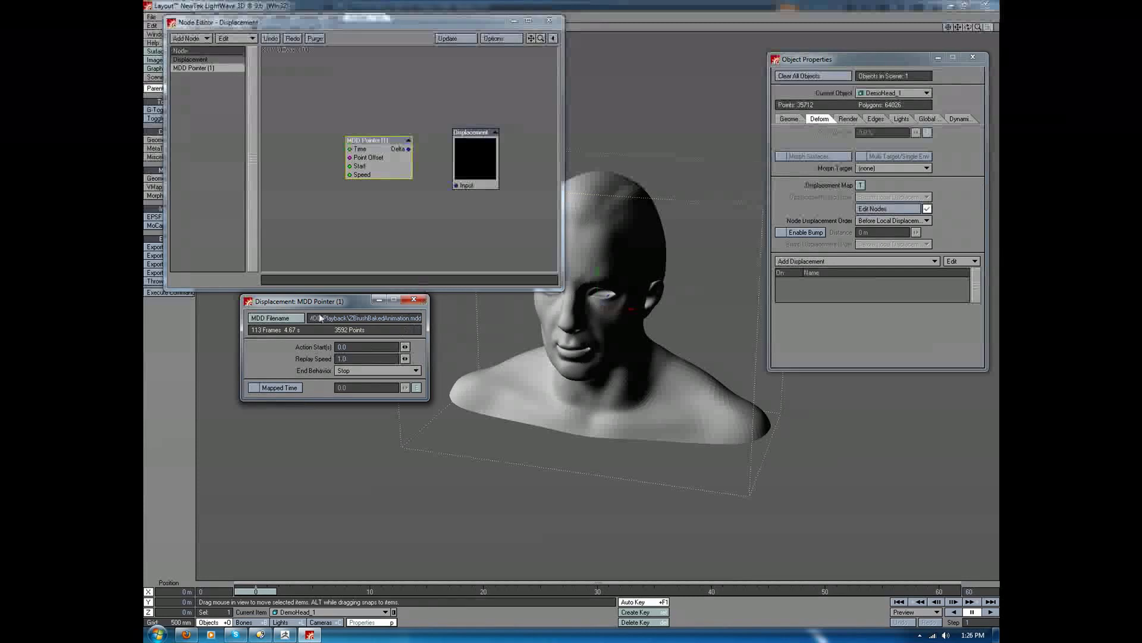
left_click(414, 299)
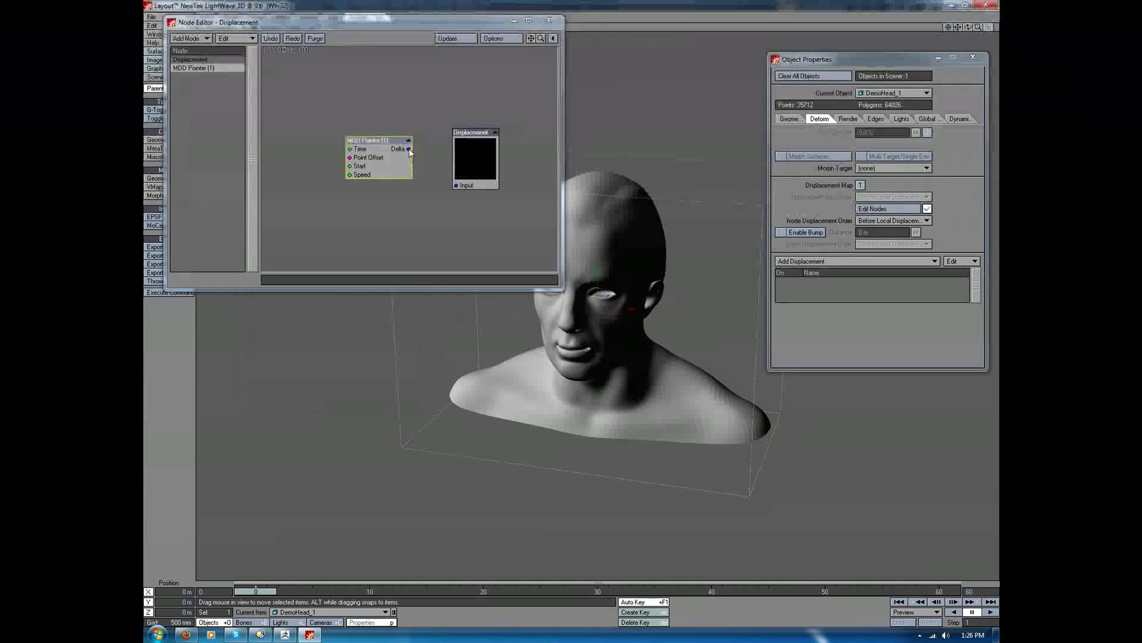
left_click_drag(408, 149, 457, 185)
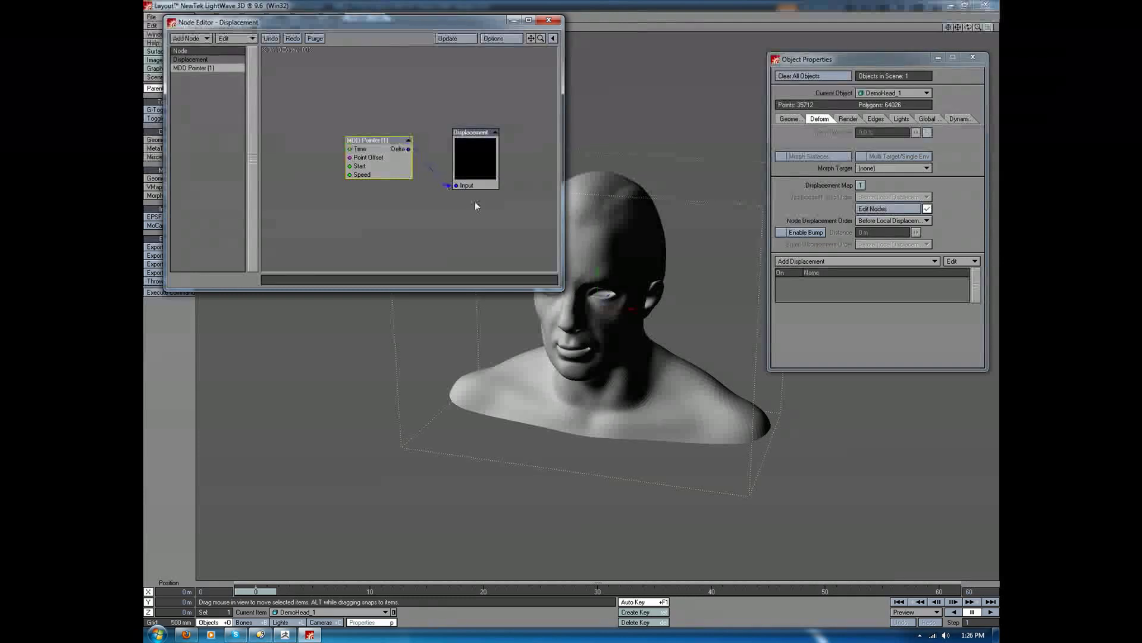
left_click(549, 21)
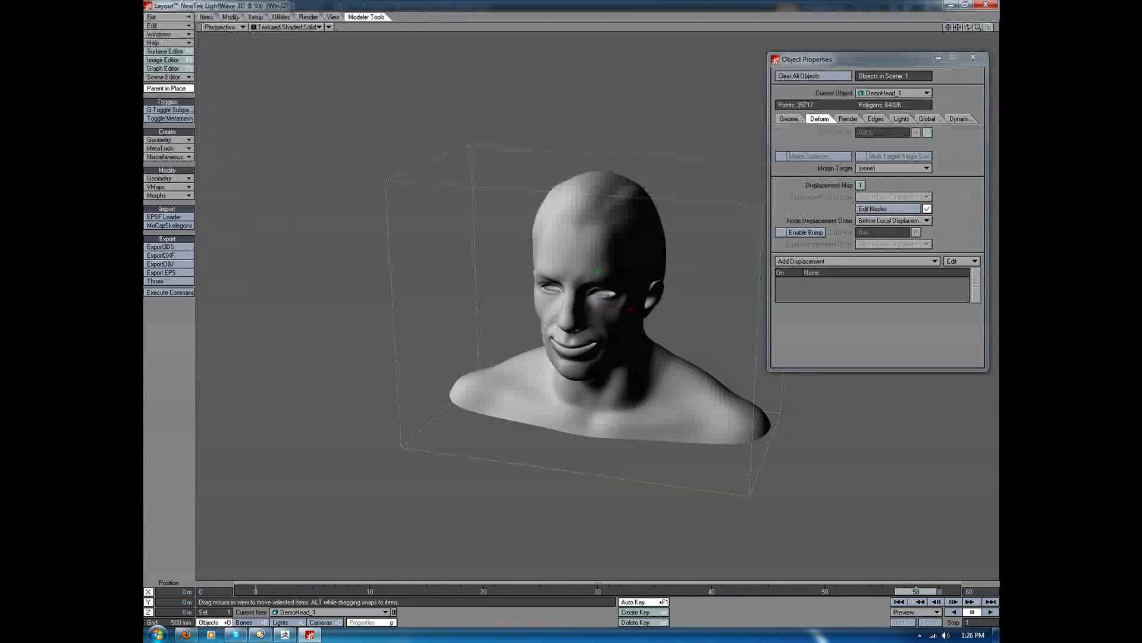
Scrub the timeline slider forward so the head plays its ZBrush smile
left_click_drag(915, 591, 258, 590)
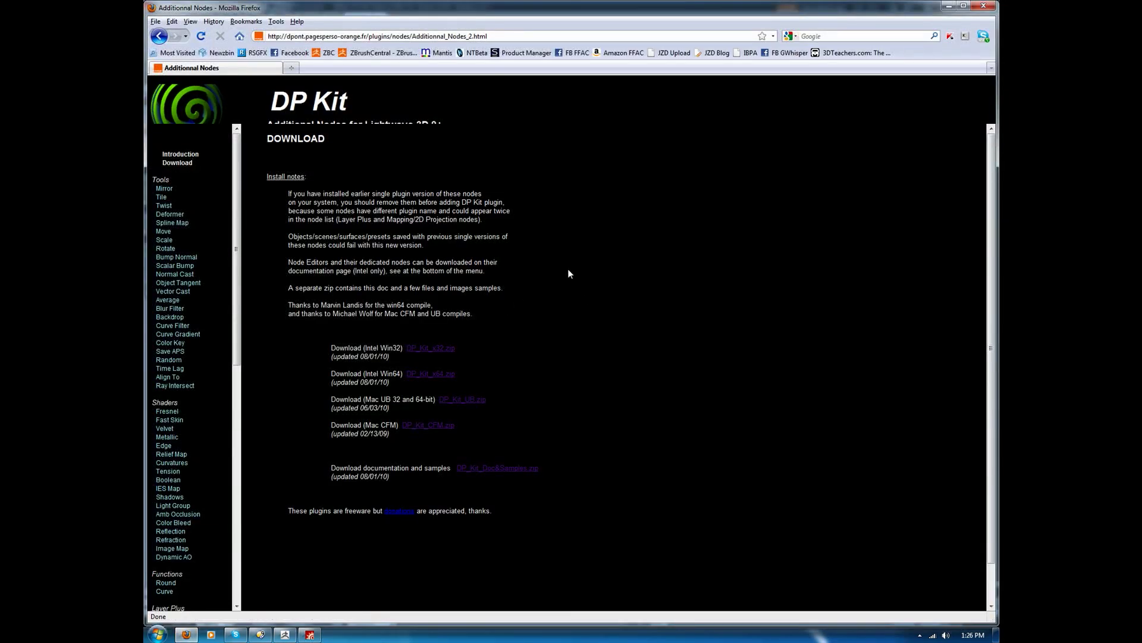
mouse_move(397, 182)
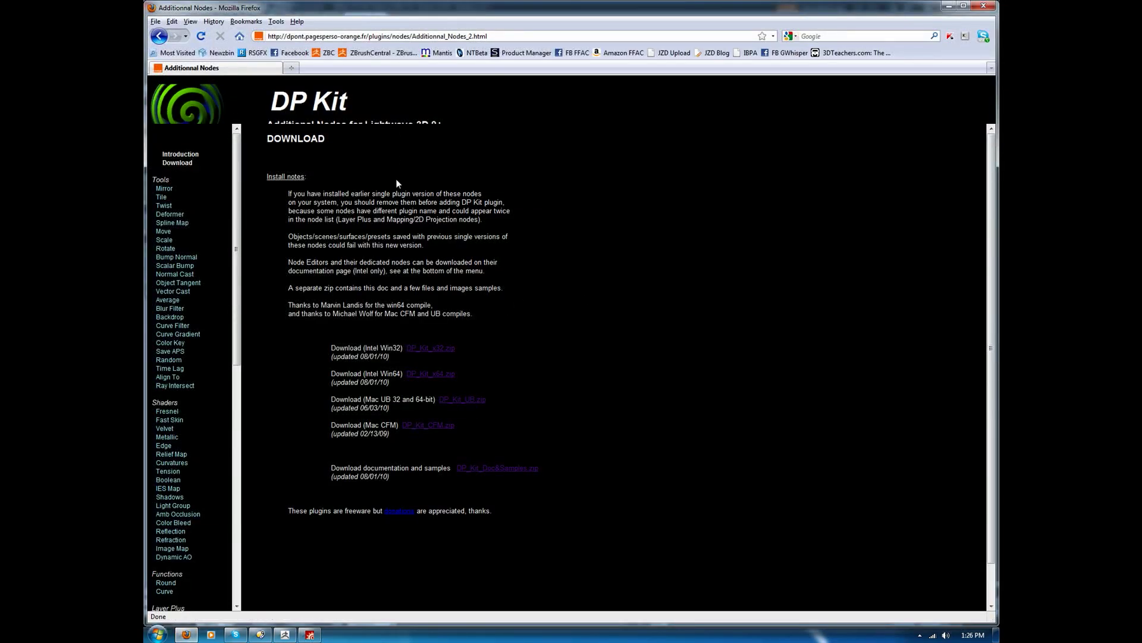